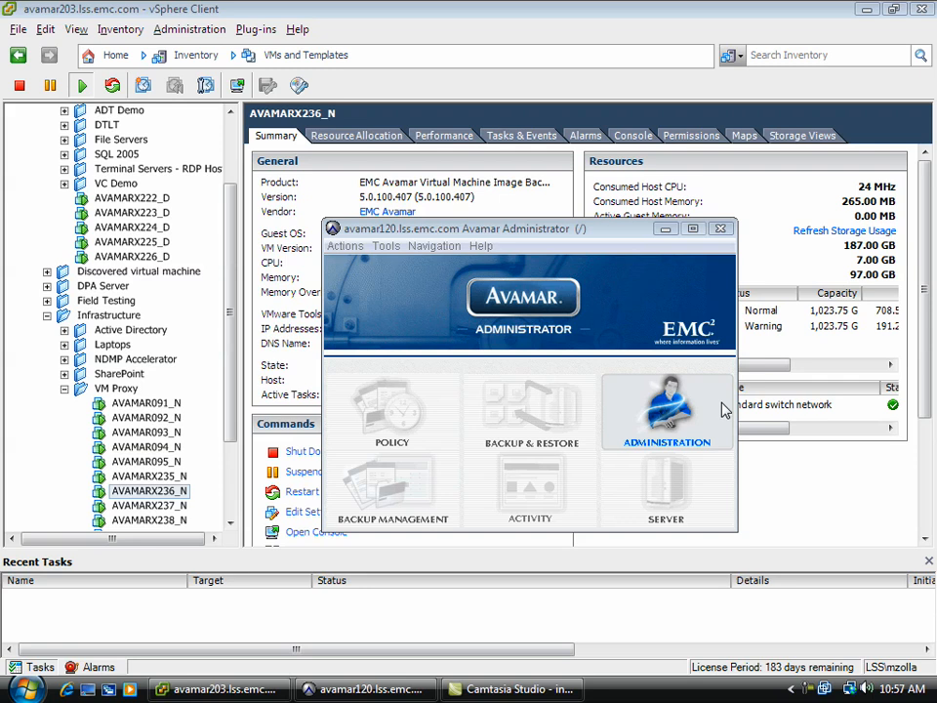
Review the vCenter client's connection settings under avamar203.lss.emc.com and cancel without changes.
left_click(667, 410)
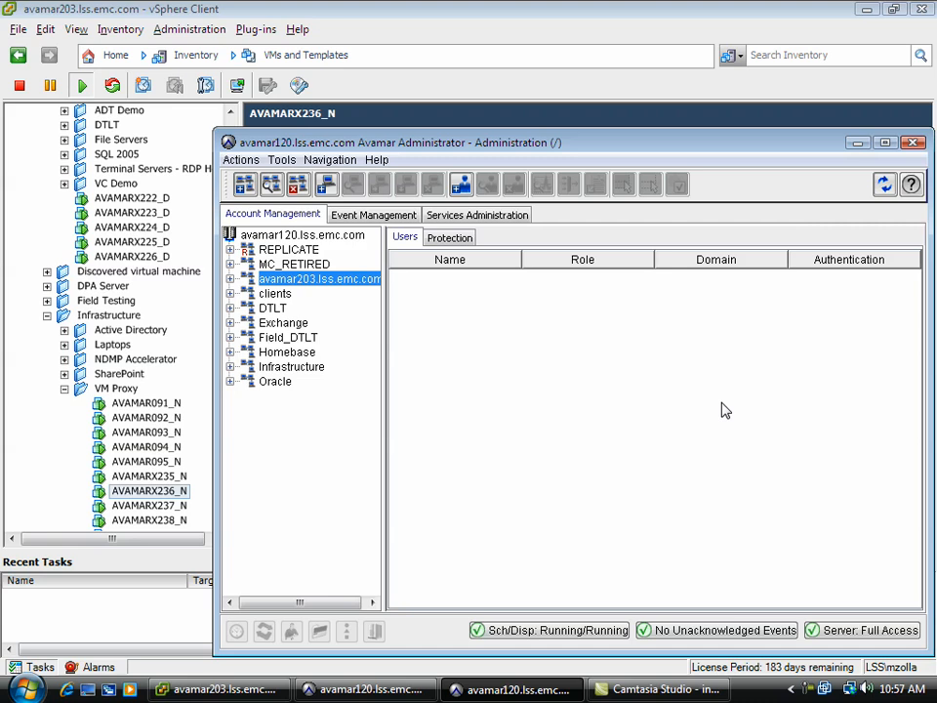
mouse_move(234, 284)
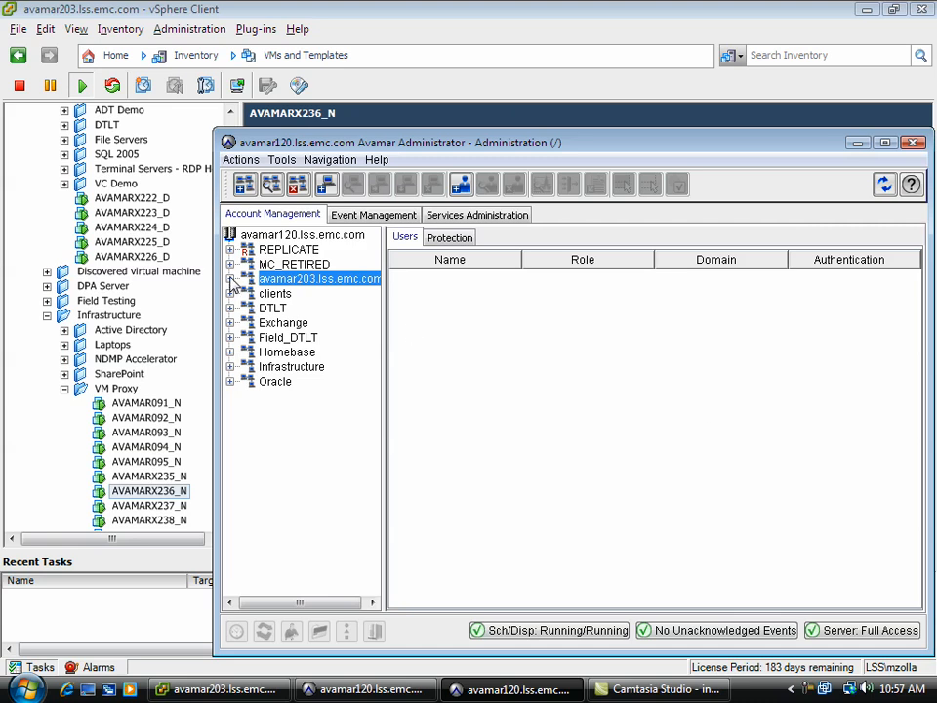
left_click(231, 278)
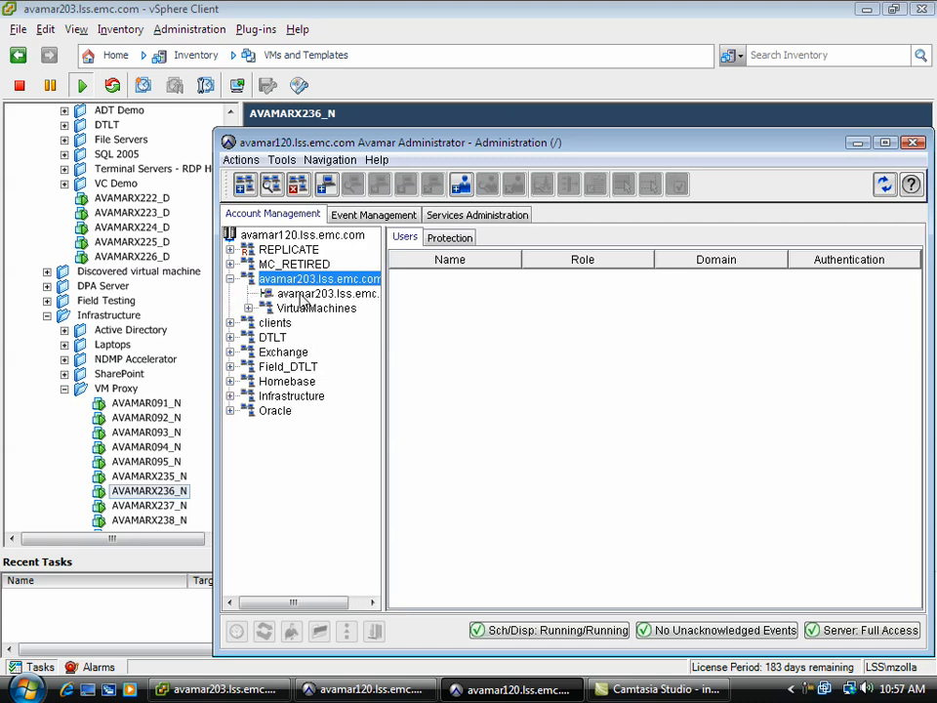
right_click(327, 294)
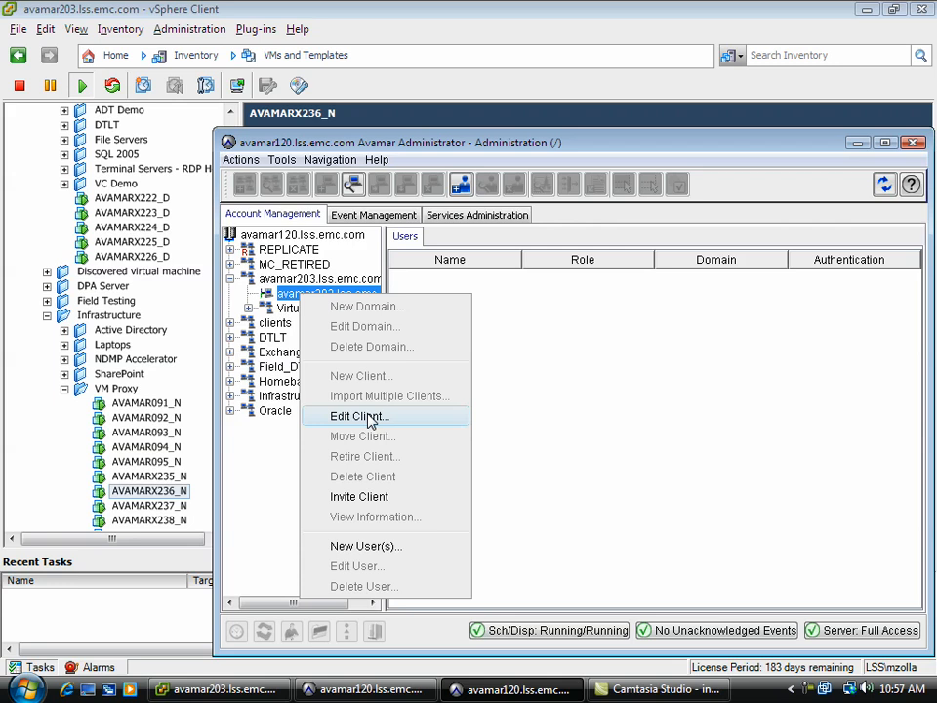
left_click(356, 416)
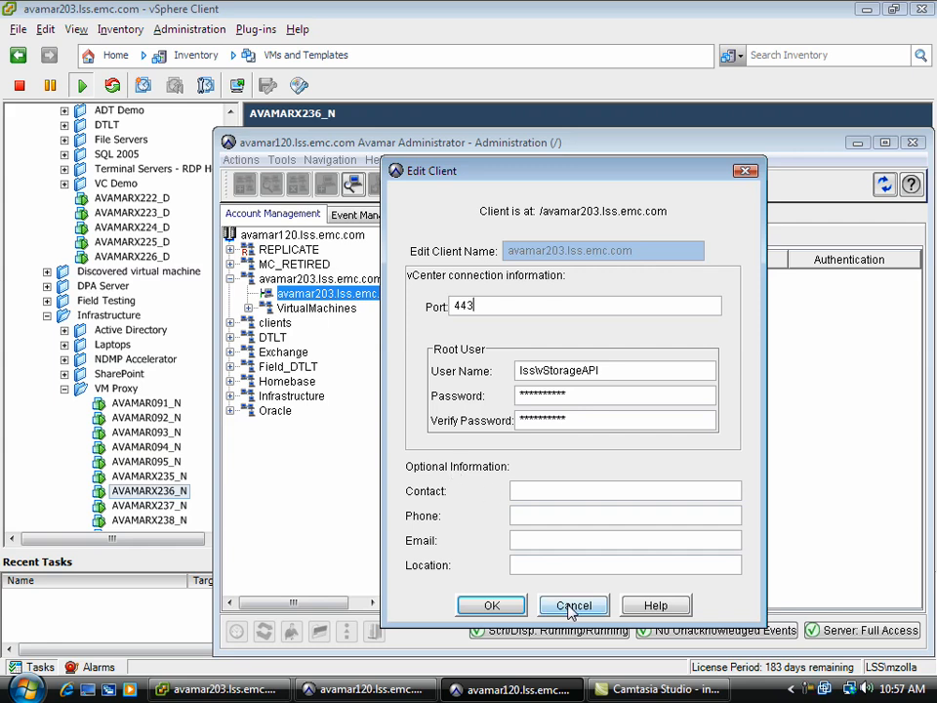
left_click(572, 605)
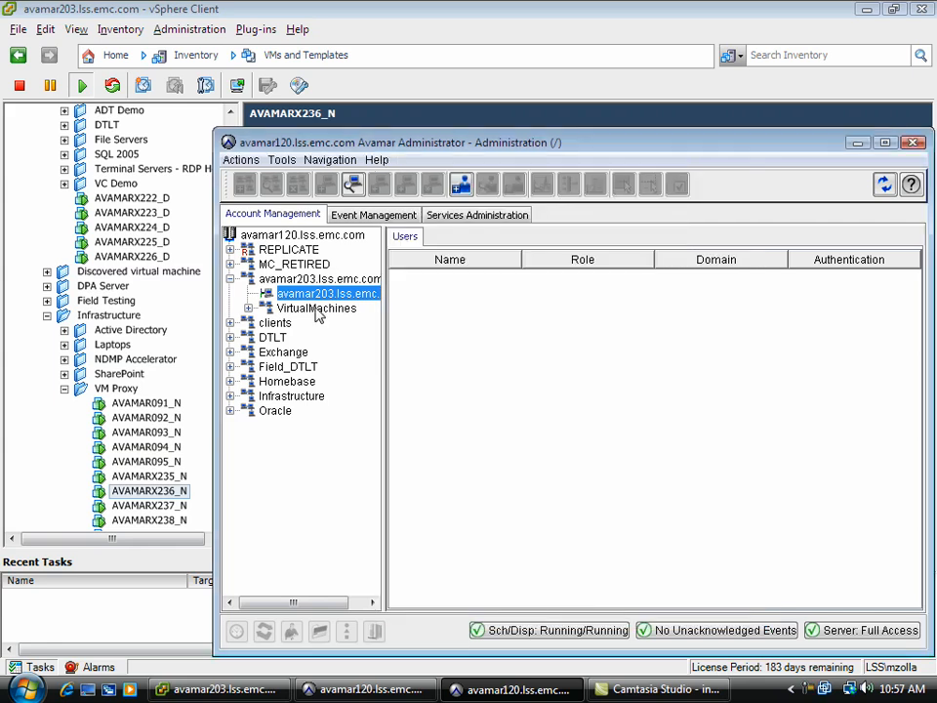
right_click(316, 308)
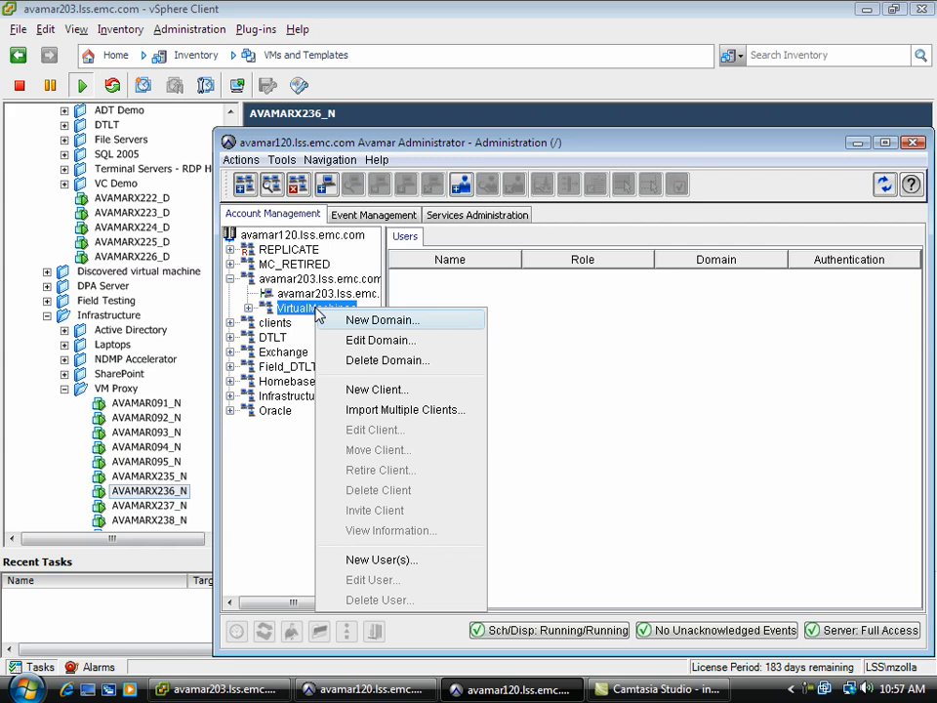
mouse_move(375, 390)
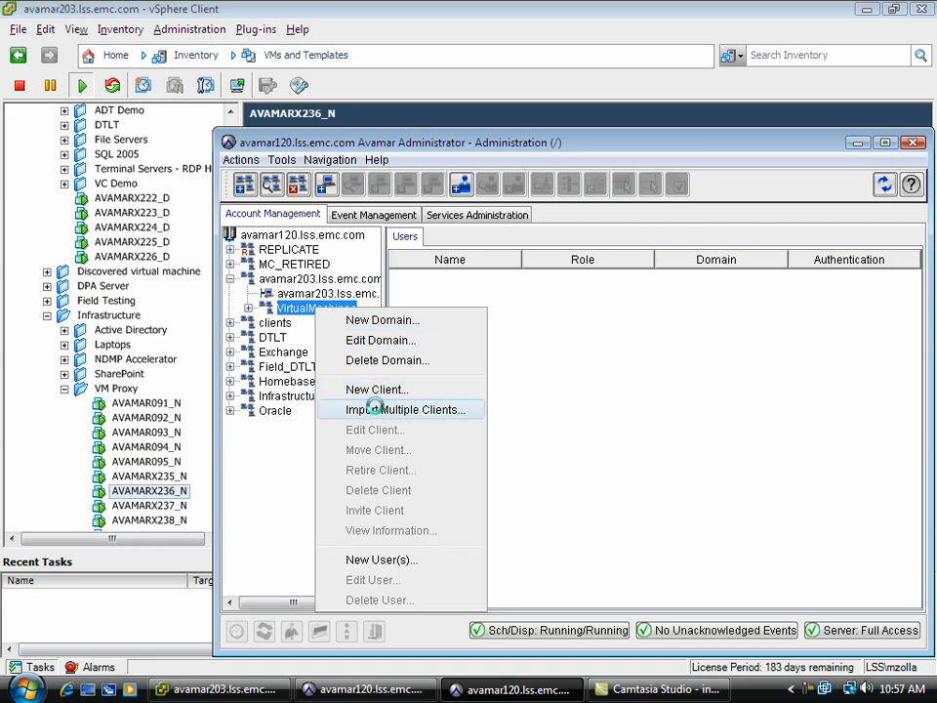
left_click(414, 409)
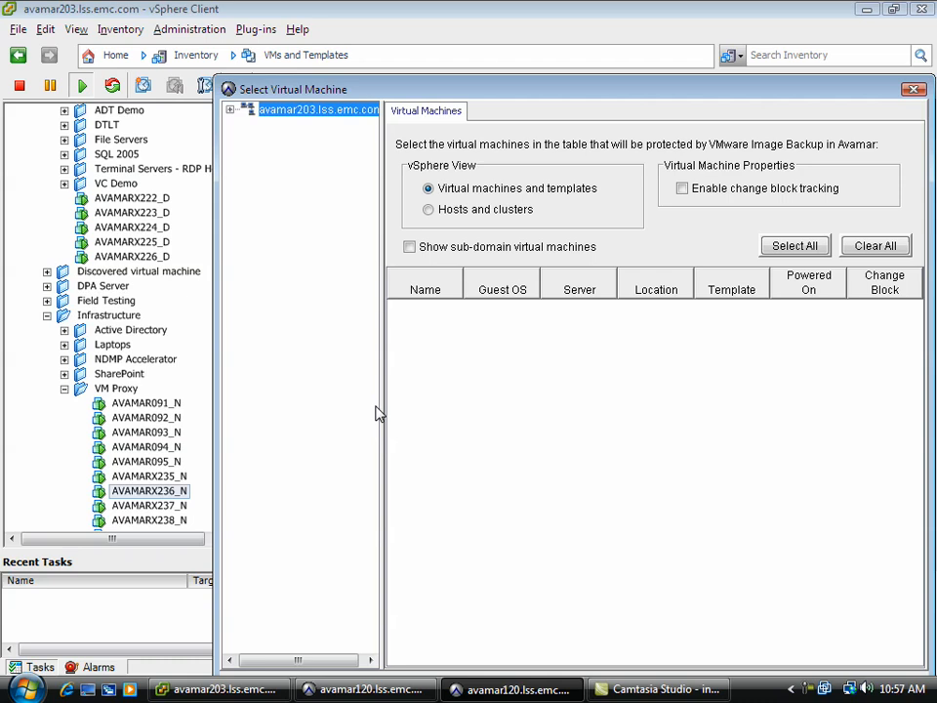
left_click(230, 109)
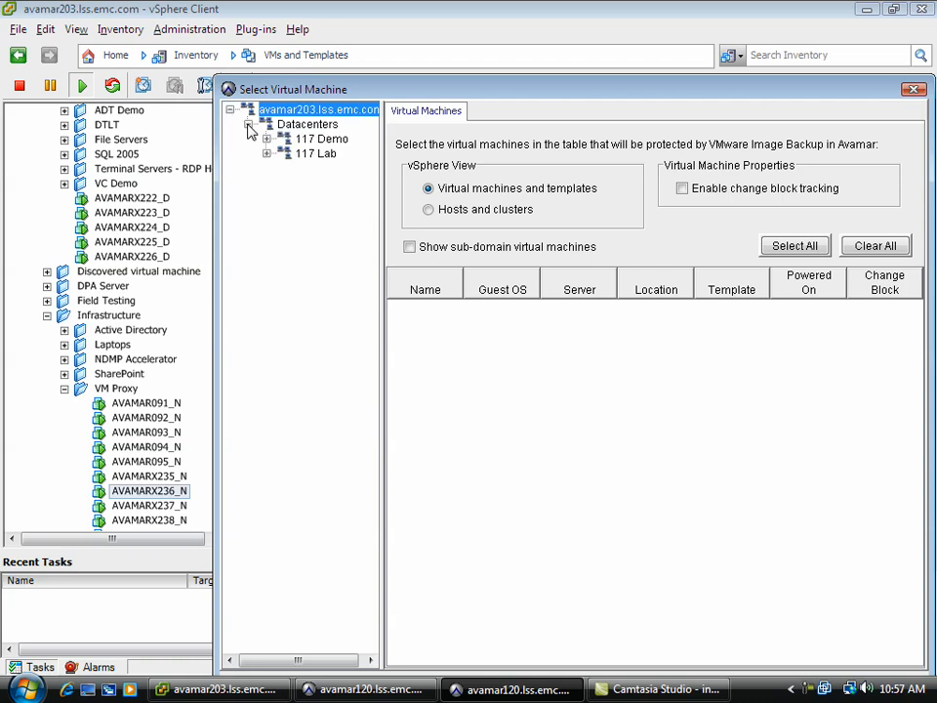
left_click(267, 154)
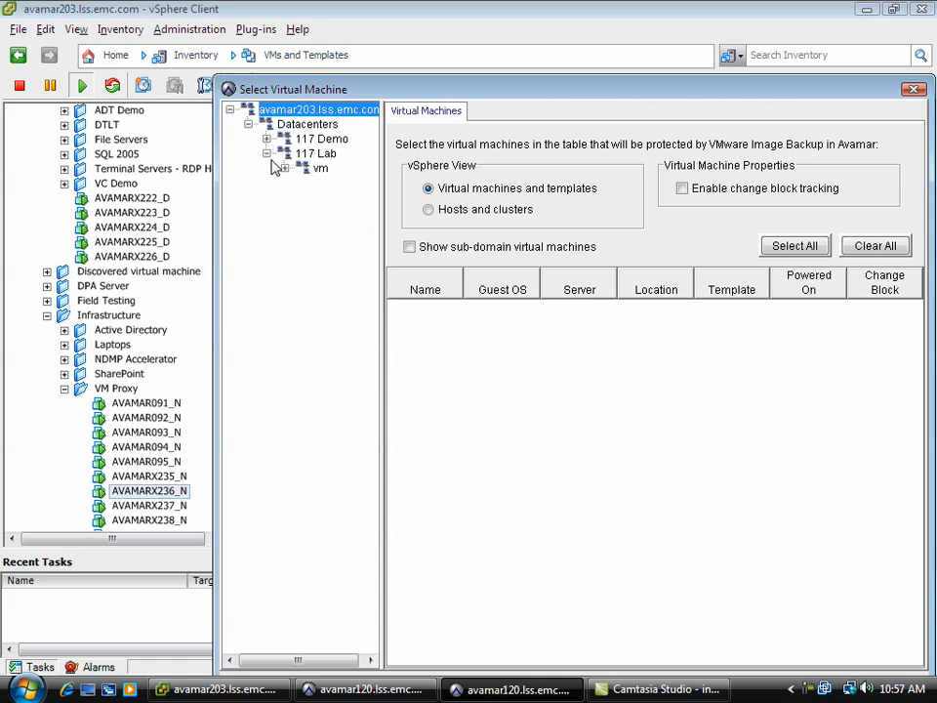
left_click(284, 167)
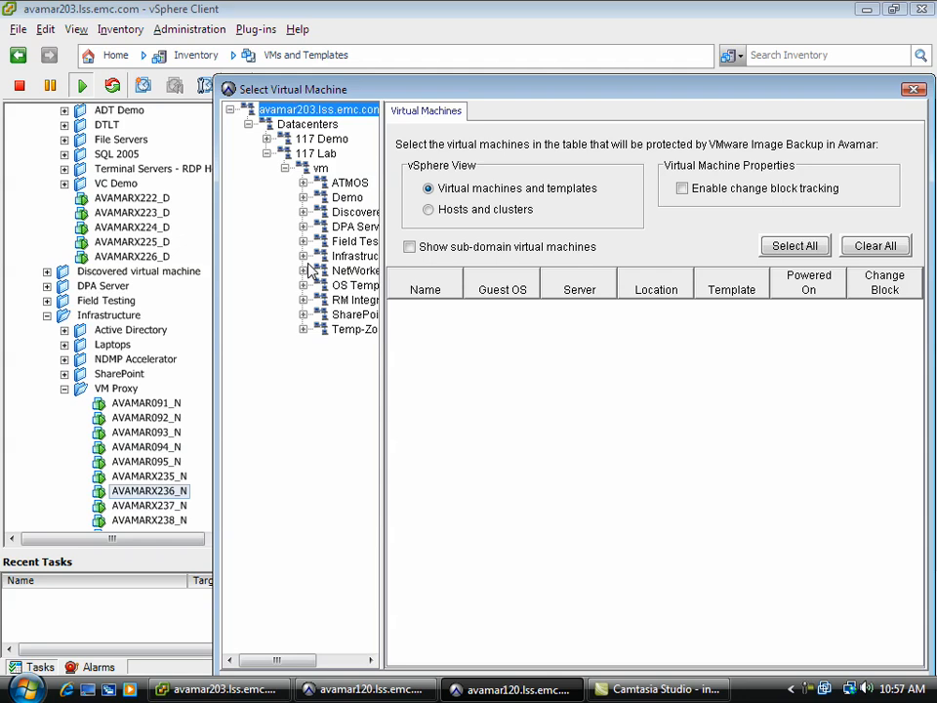
left_click(303, 256)
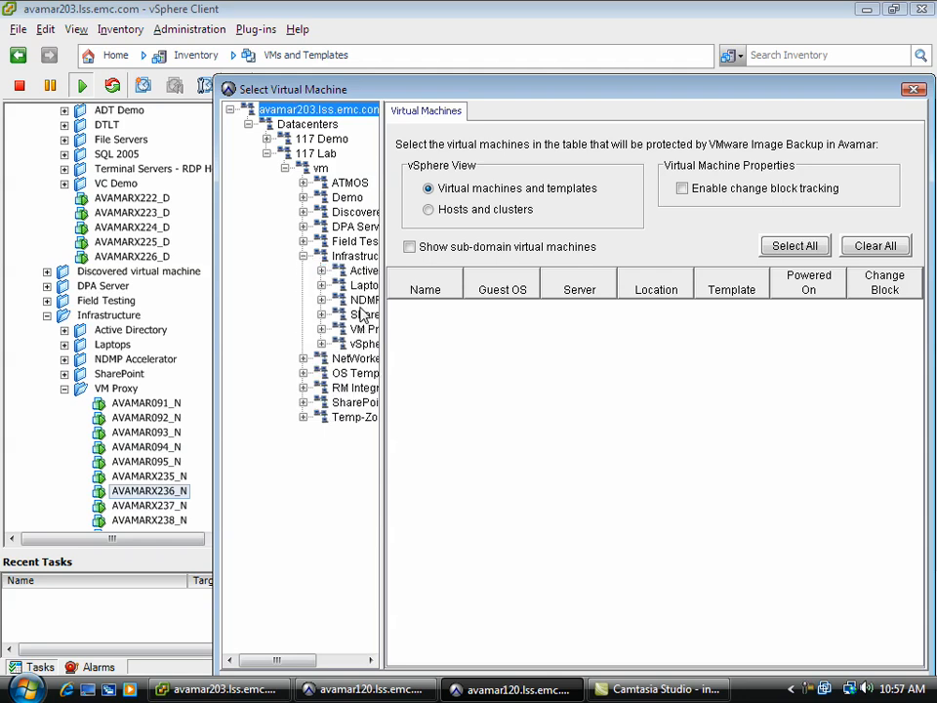
left_click(356, 255)
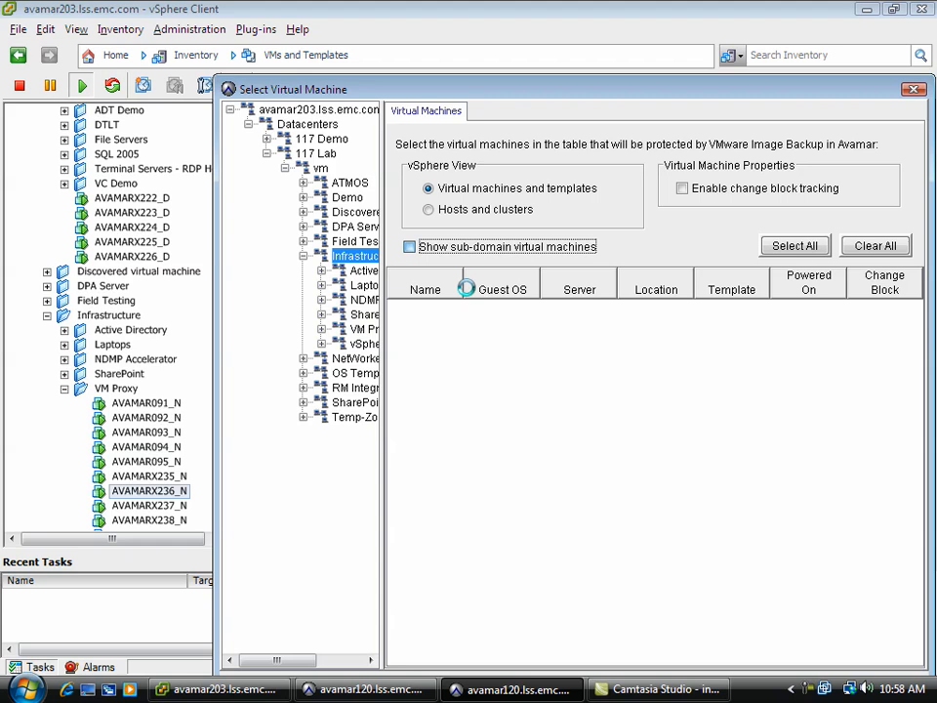
left_click(409, 246)
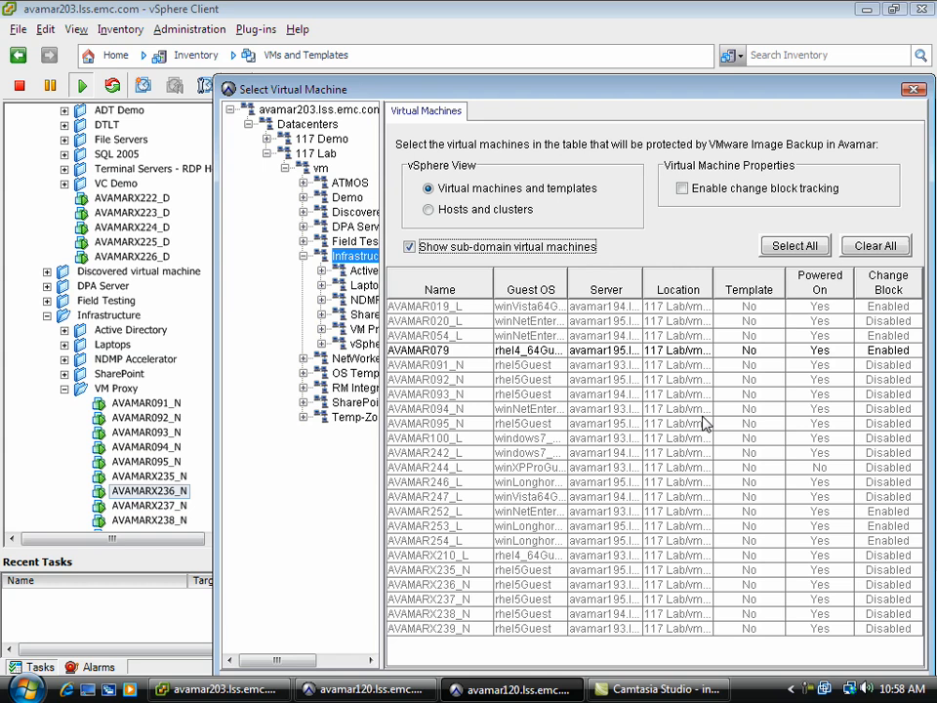
mouse_move(585, 361)
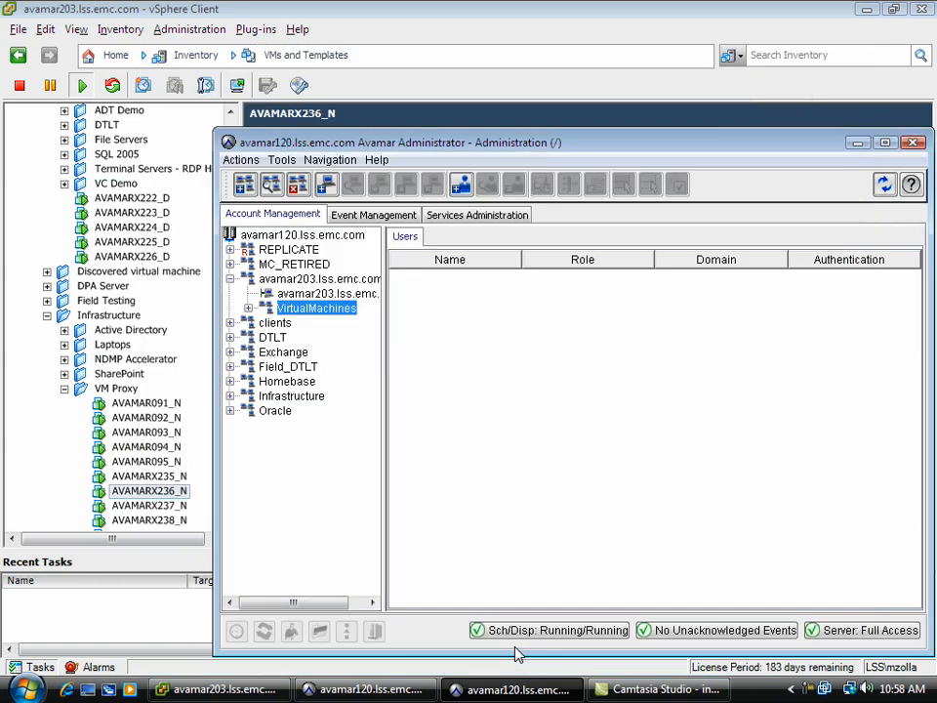
mouse_move(337, 290)
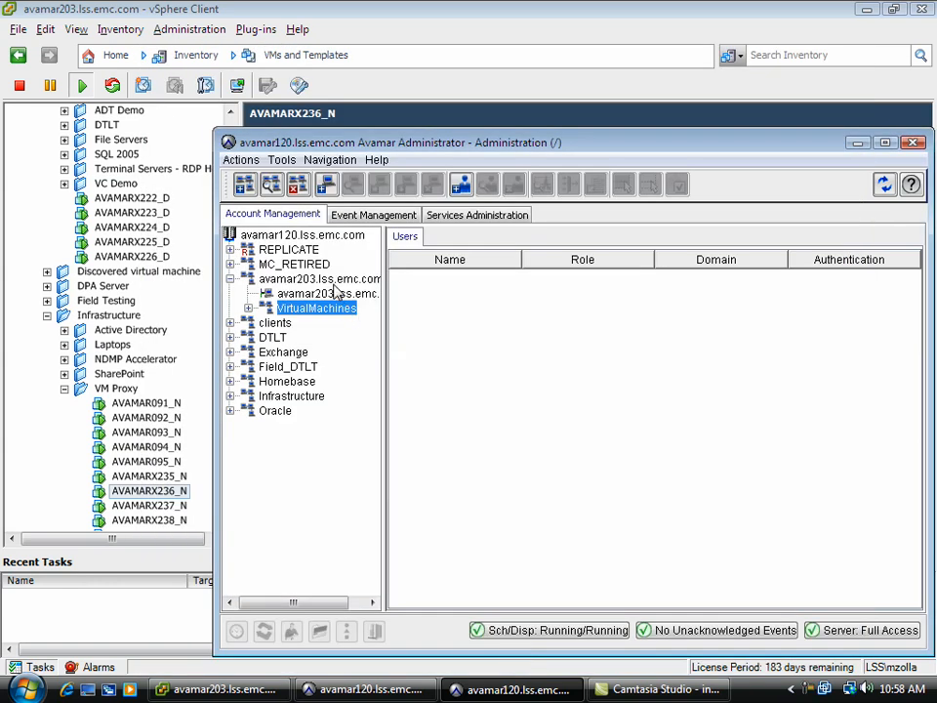
View the avamar203.lss.emc.com domain's VM protection list and scroll through it.
left_click(319, 278)
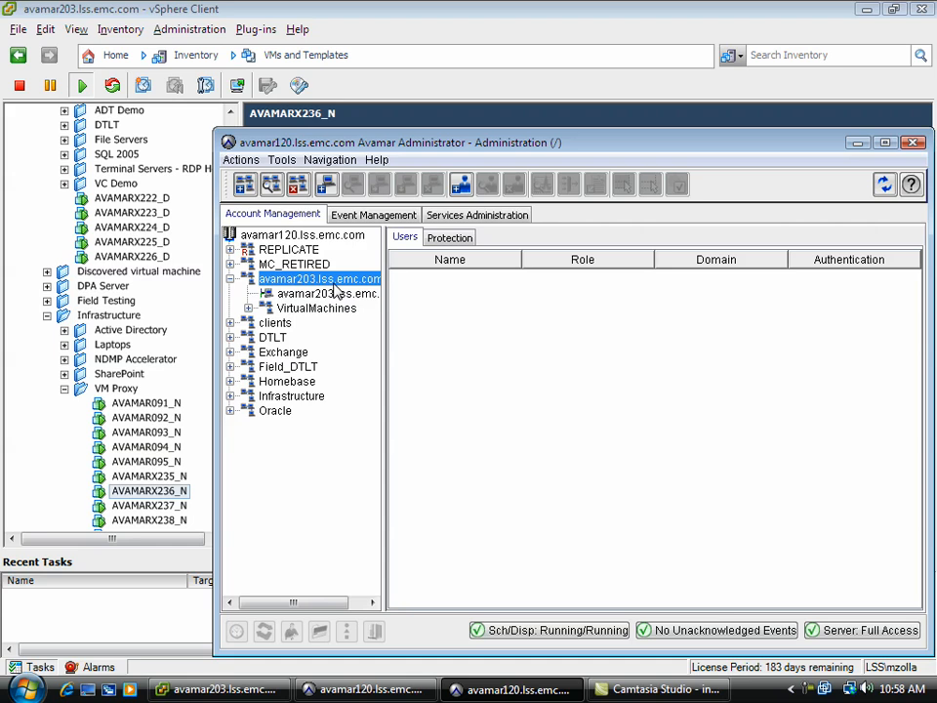
left_click(449, 236)
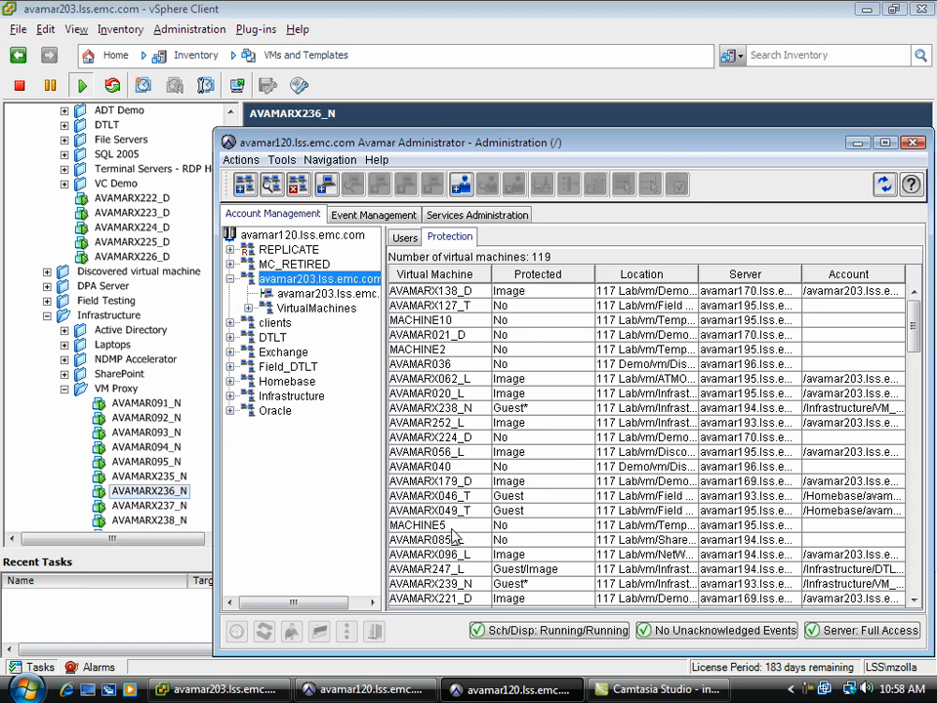
mouse_move(545, 305)
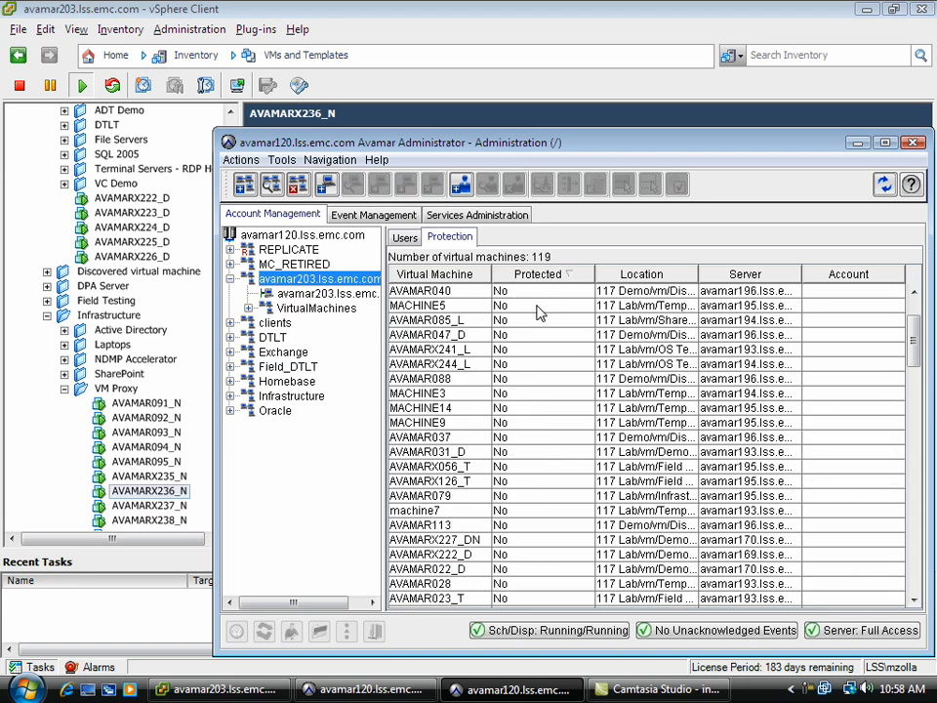
scroll("down", 3)
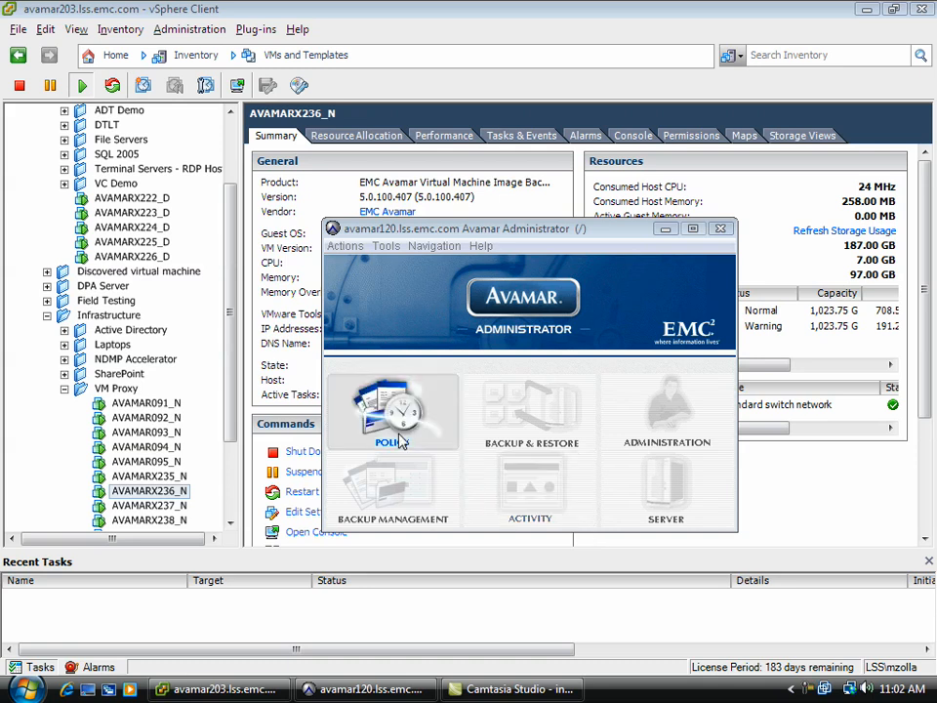
Start an on-demand backup of the vSphere-Capture group from the Policy area.
left_click(392, 412)
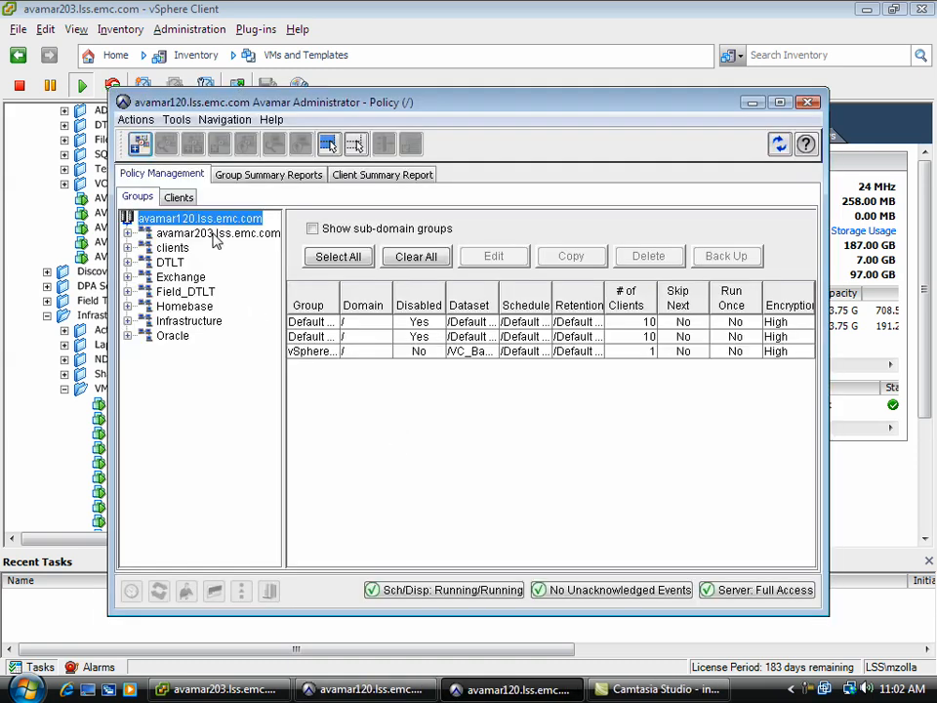
left_click(217, 232)
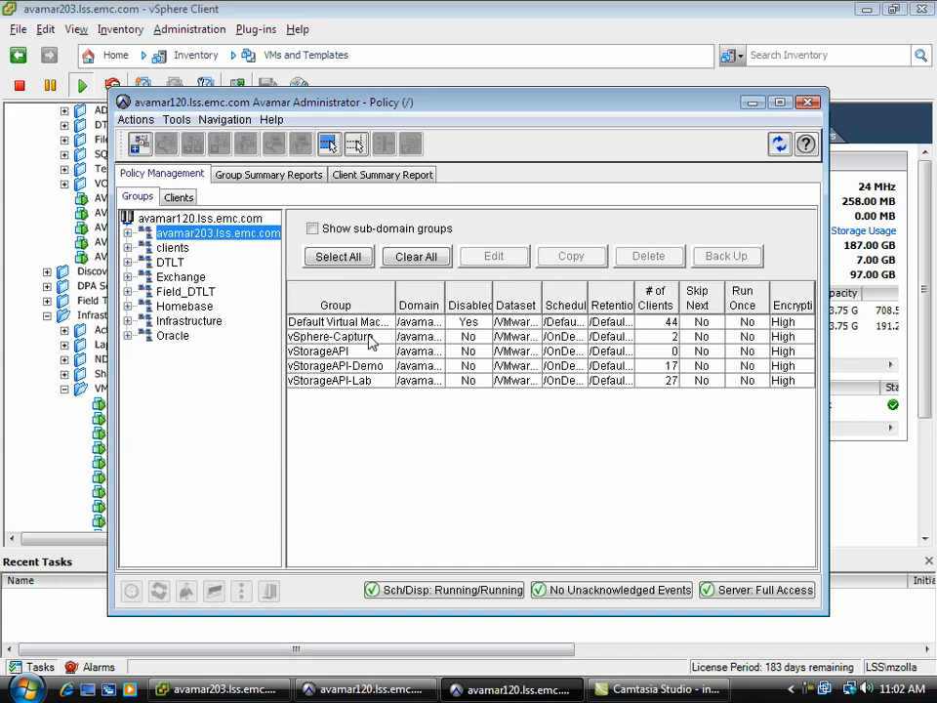
left_click(332, 335)
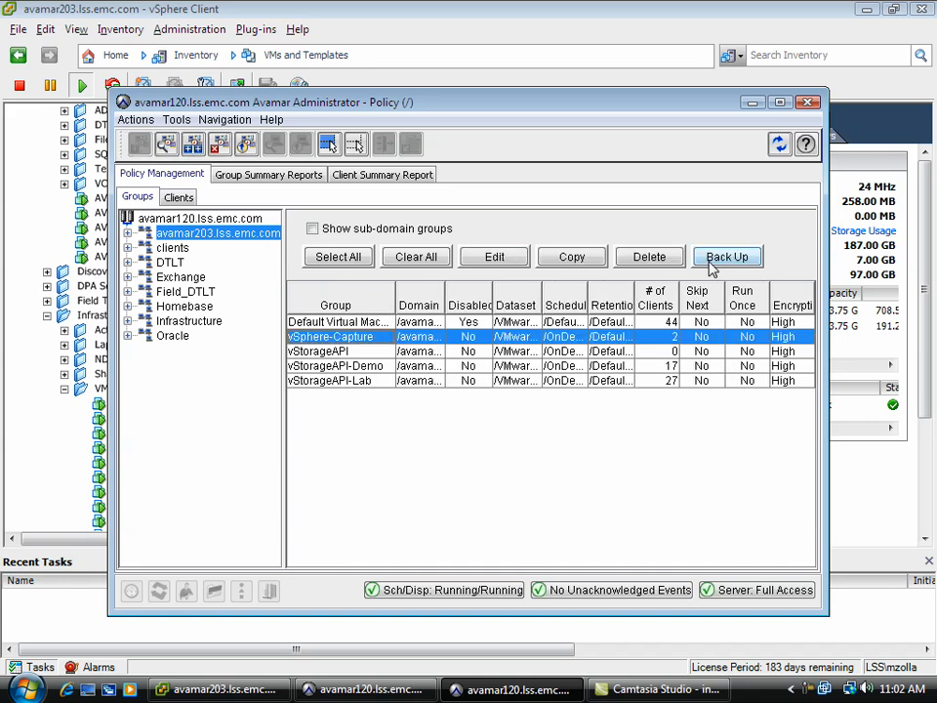
left_click(727, 255)
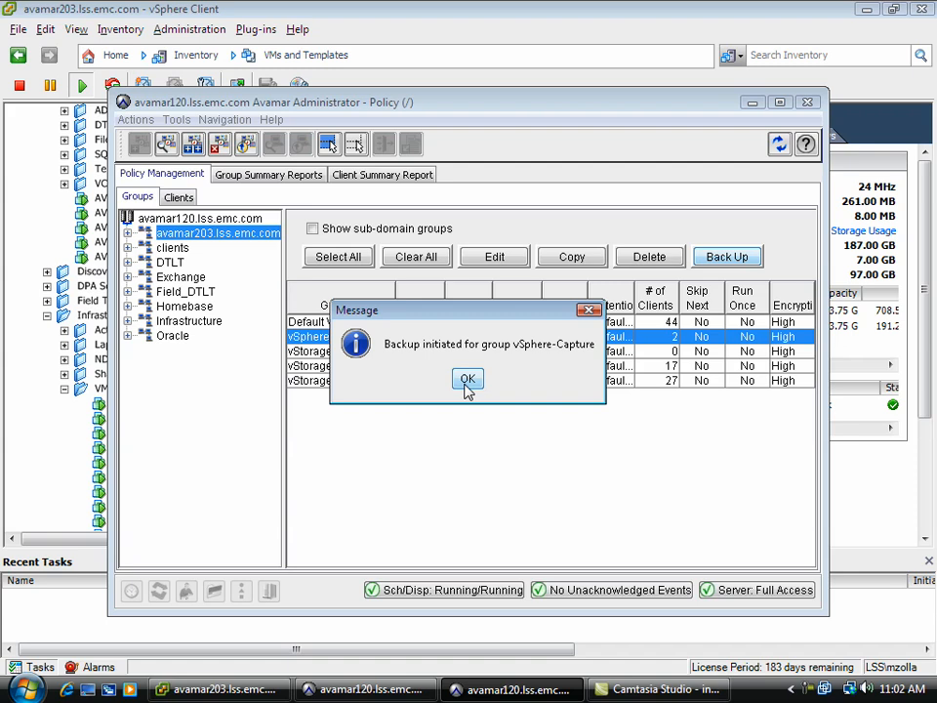
left_click(467, 379)
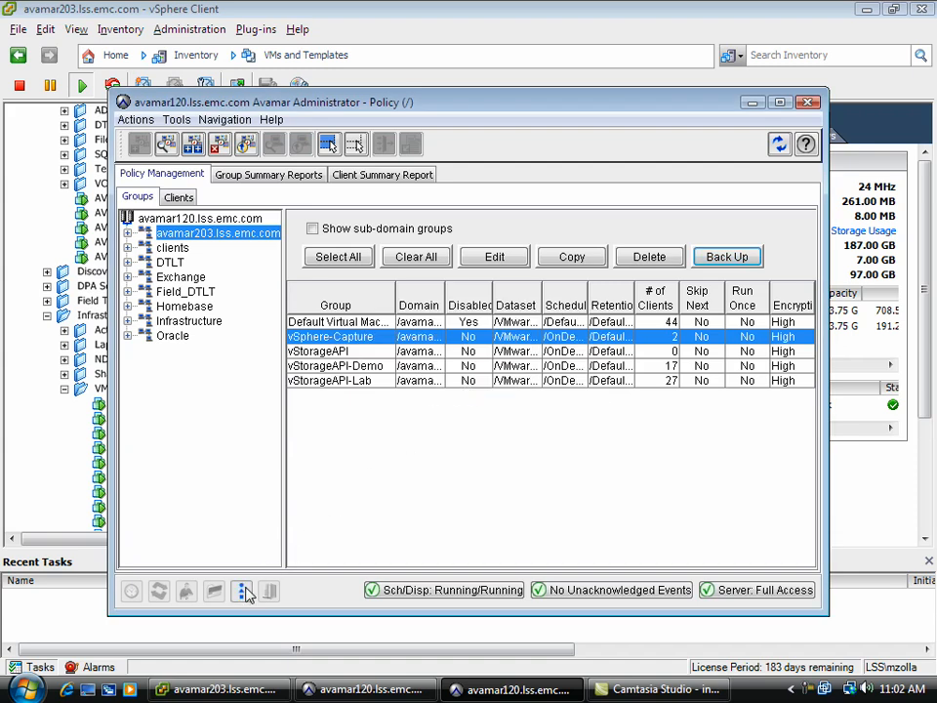
Check the Activity Monitor for the running backup and close it.
left_click(330, 143)
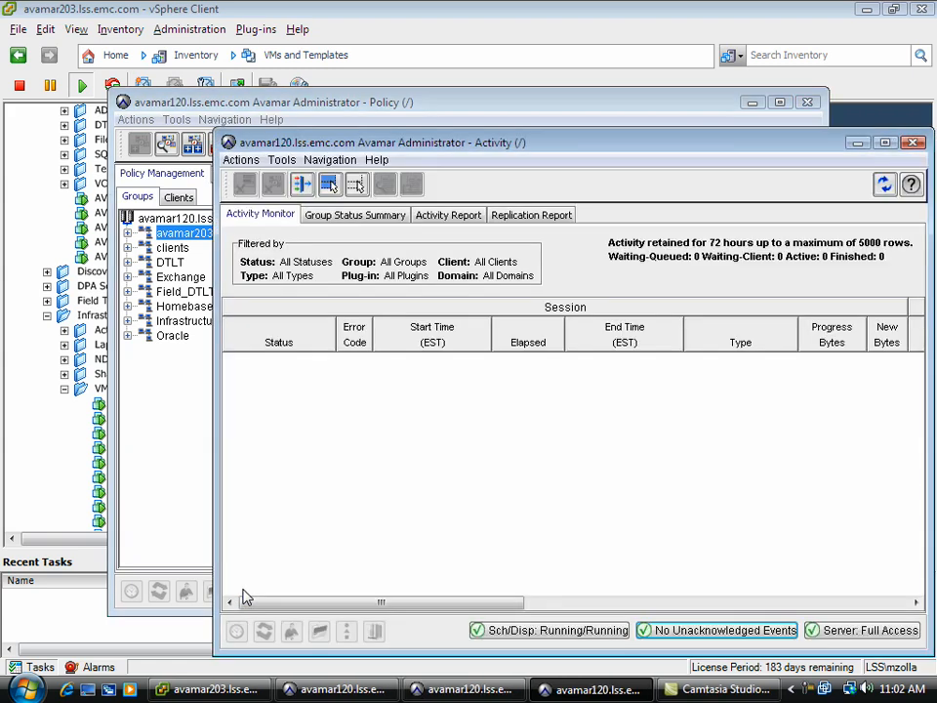
mouse_move(796, 205)
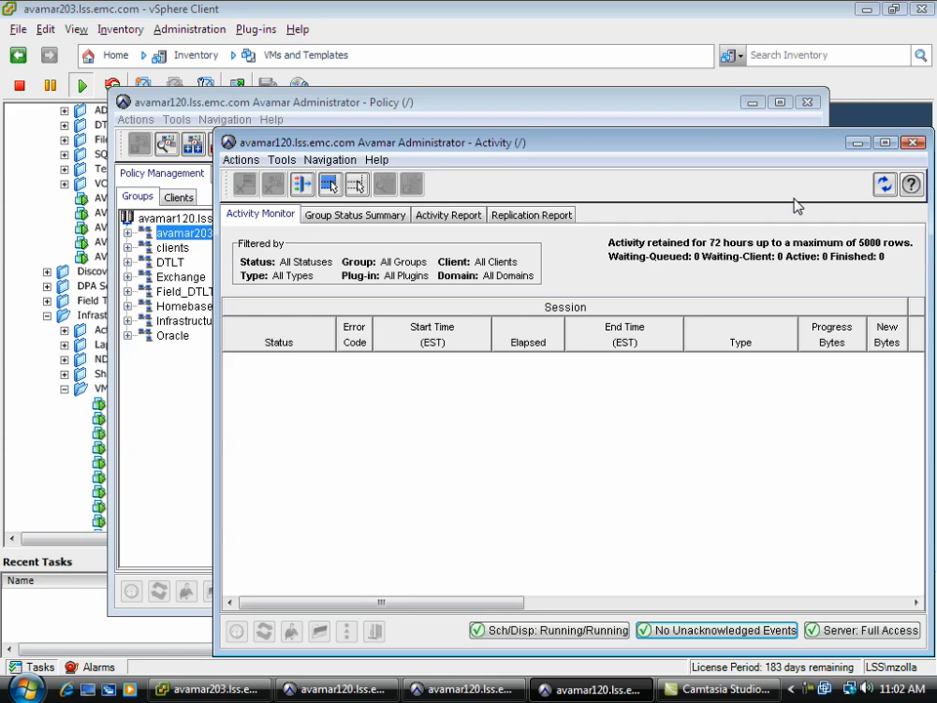
left_click(884, 185)
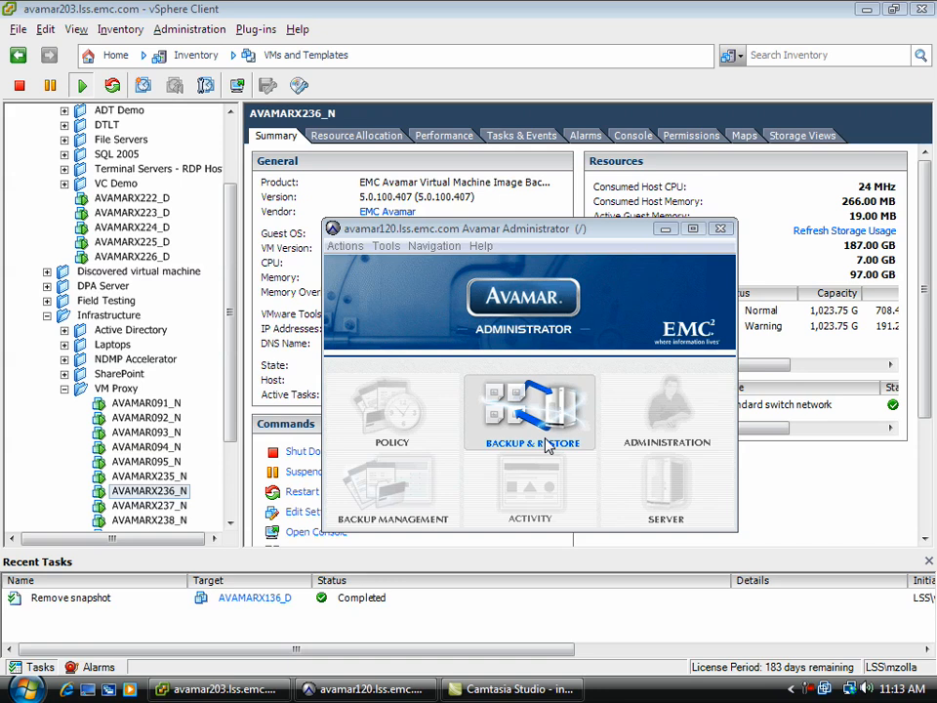
In Backup & Restore, mark all virtual disks of the AVAMAR019 backup for restore.
left_click(529, 410)
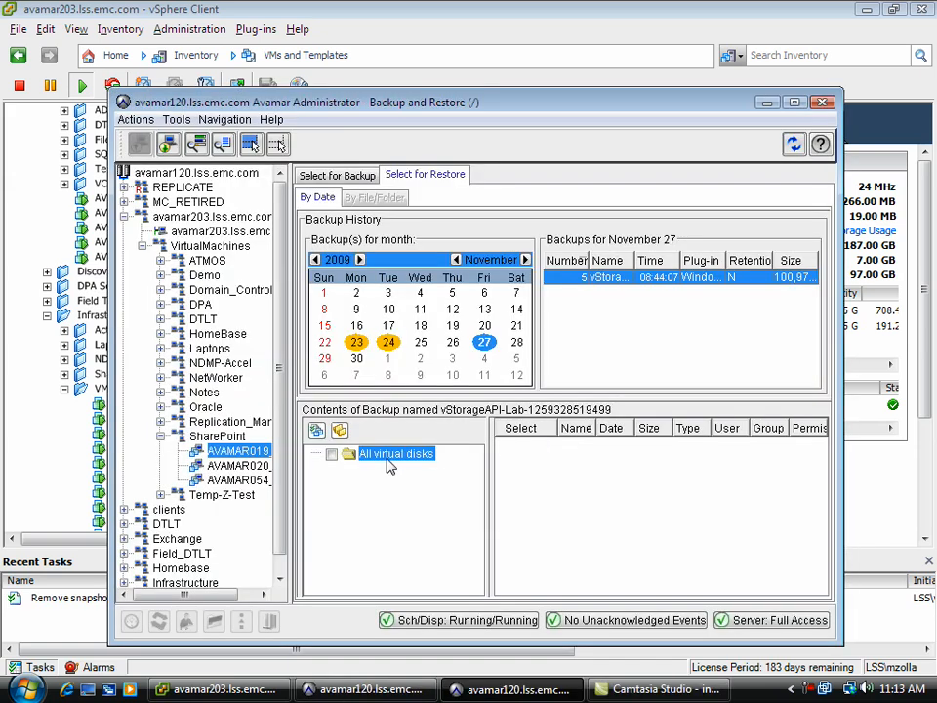
mouse_move(513, 412)
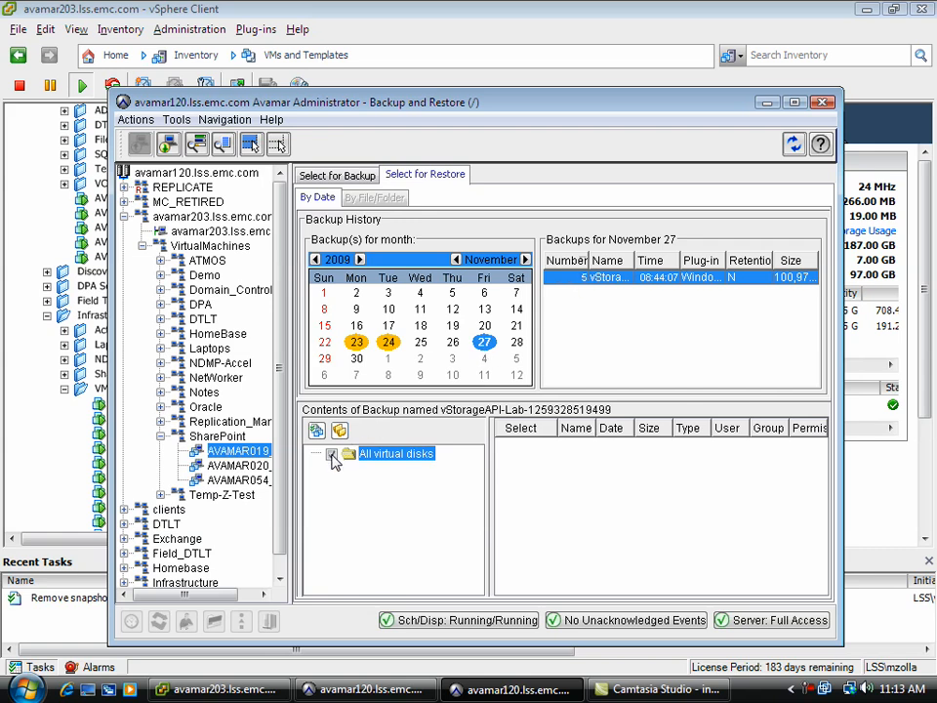
left_click(331, 453)
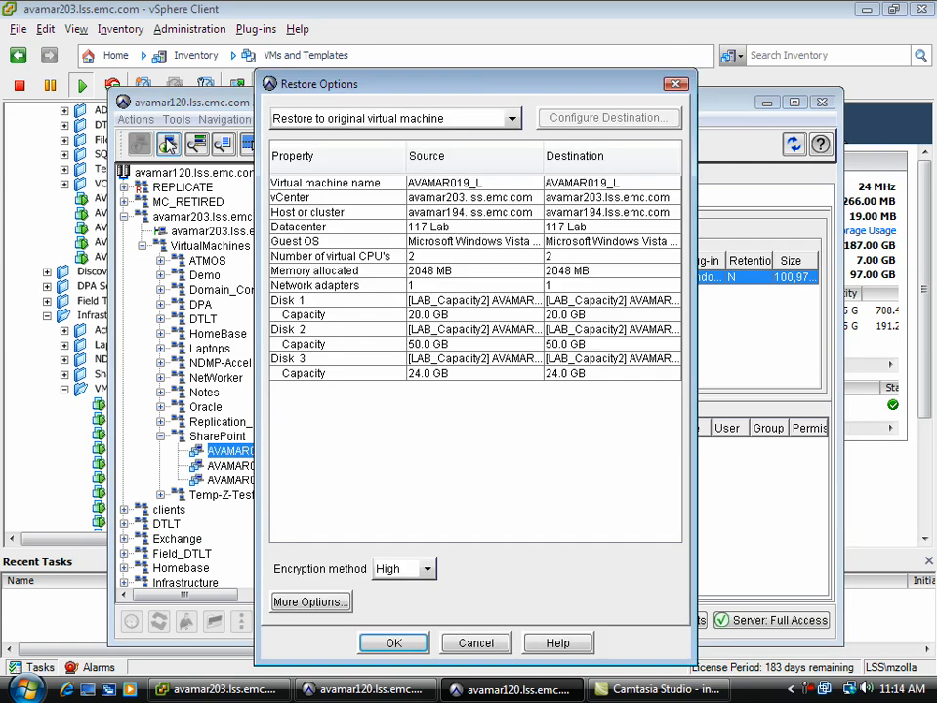
mouse_move(695, 450)
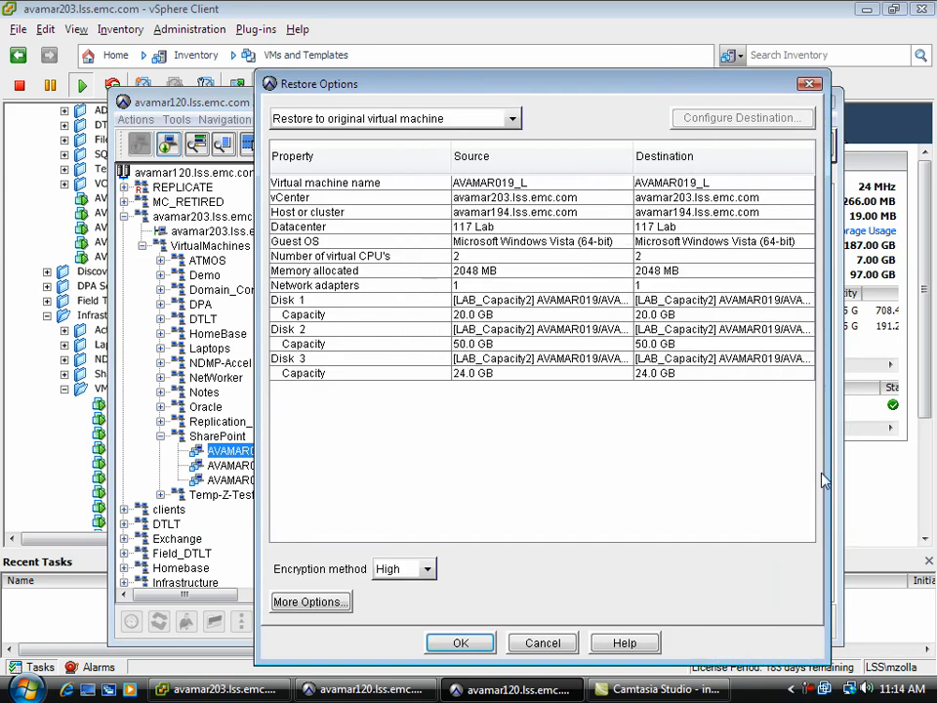
mouse_move(537, 205)
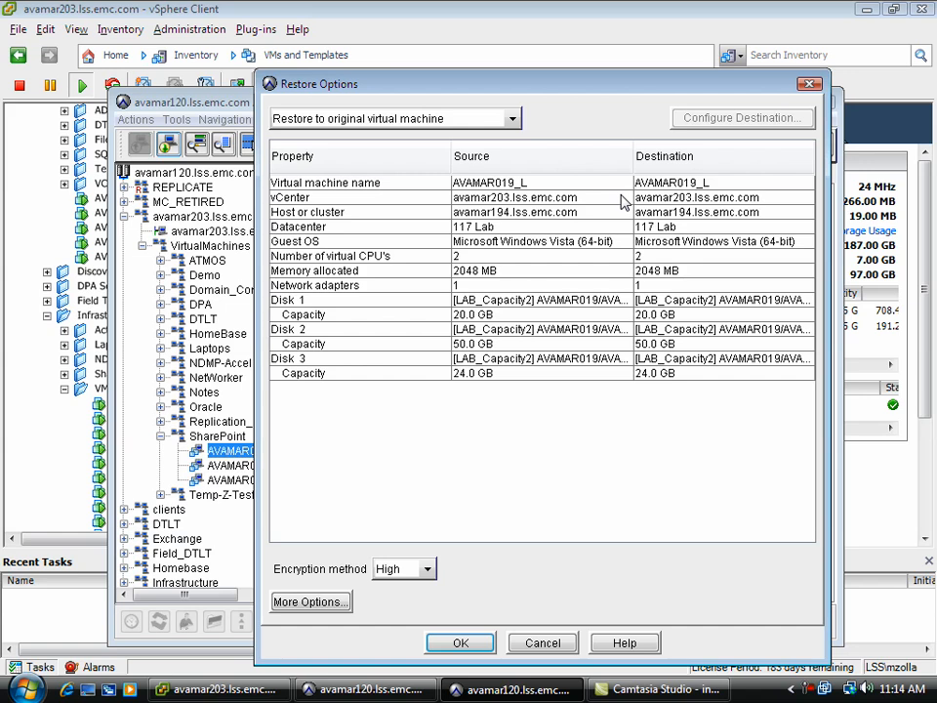
mouse_move(575, 399)
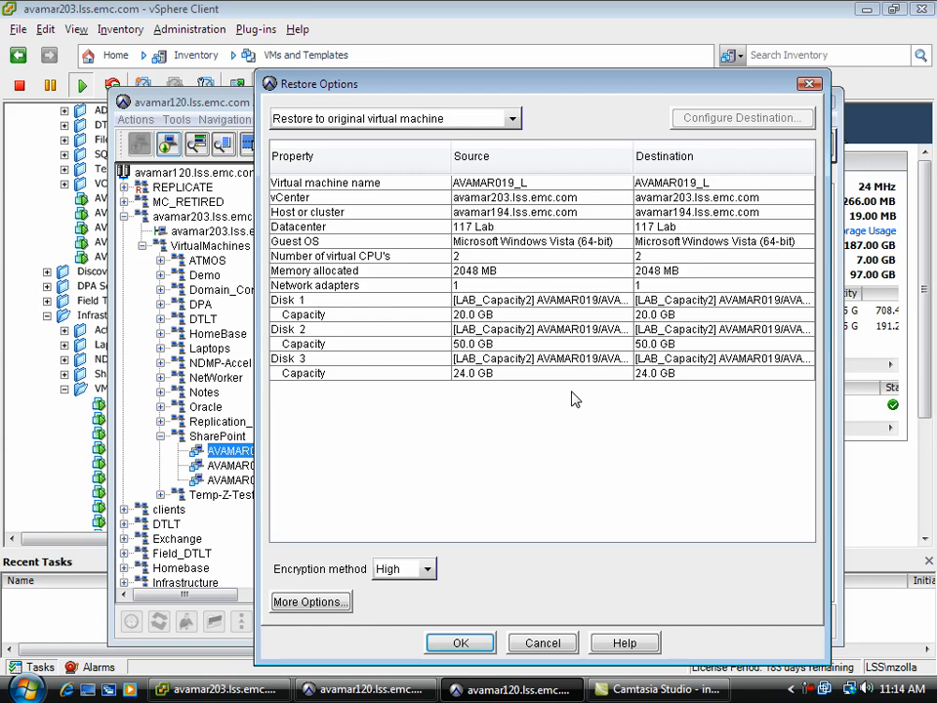
Restore to a new virtual machine named new_vm placed in 117 Lab/vm/Temp-Zolla.
left_click(510, 118)
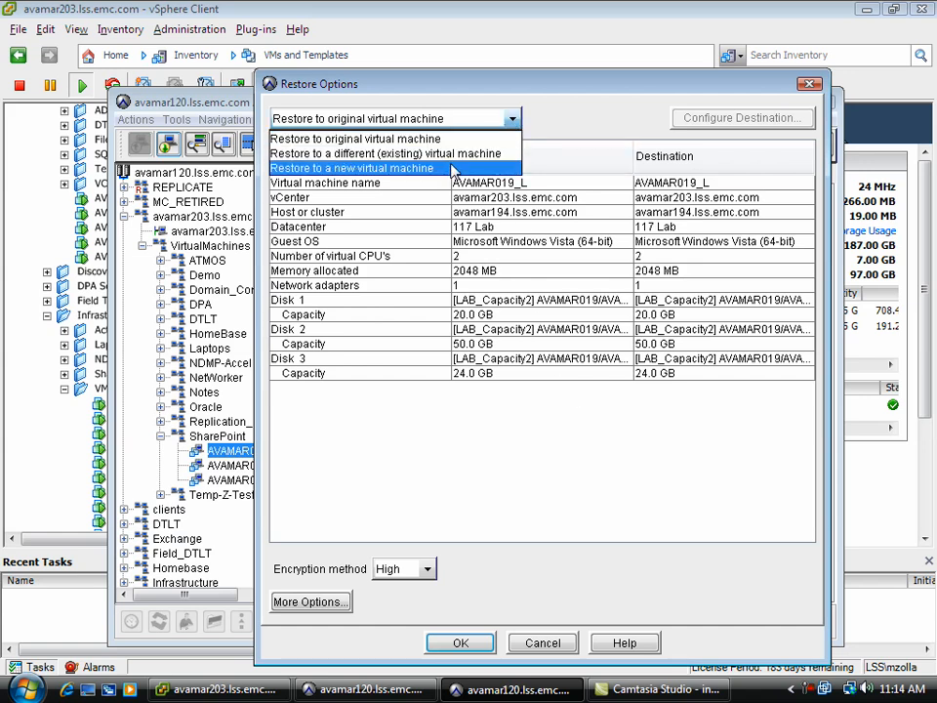
left_click(353, 168)
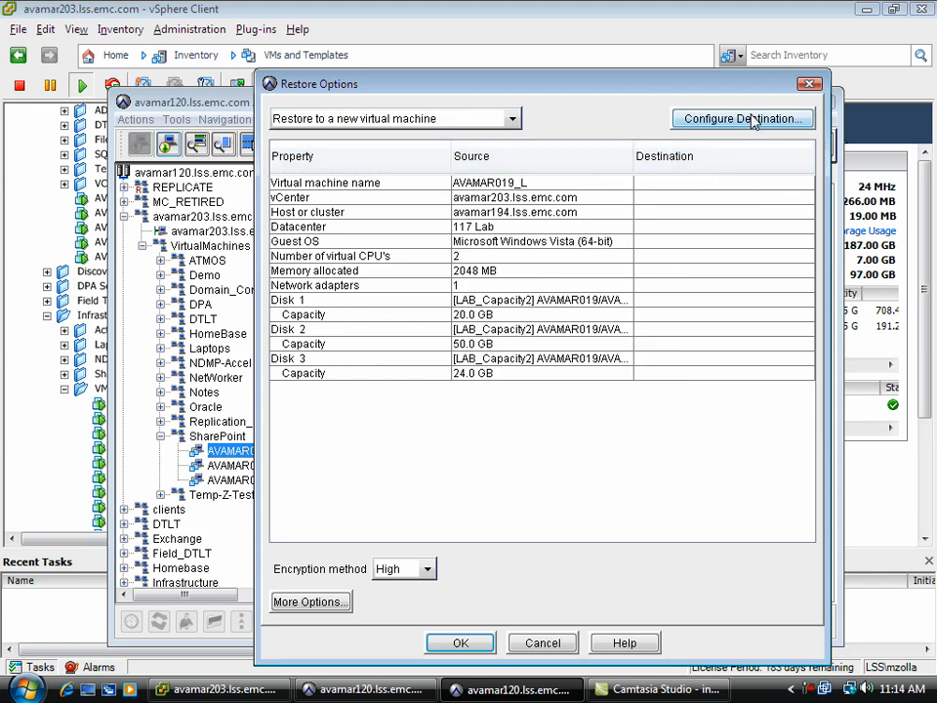
left_click(742, 118)
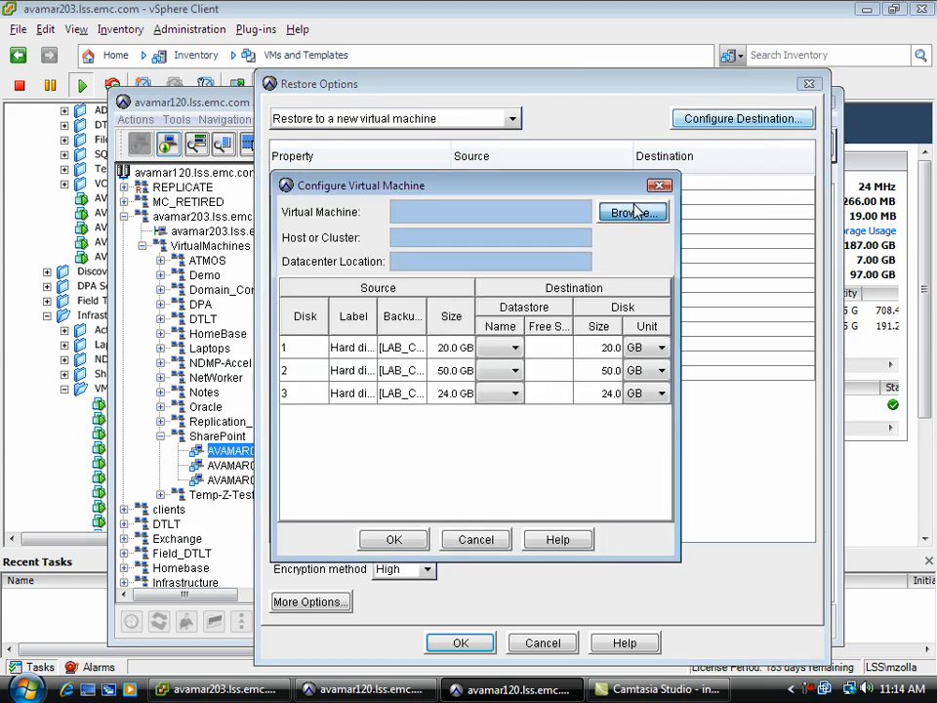
left_click(632, 212)
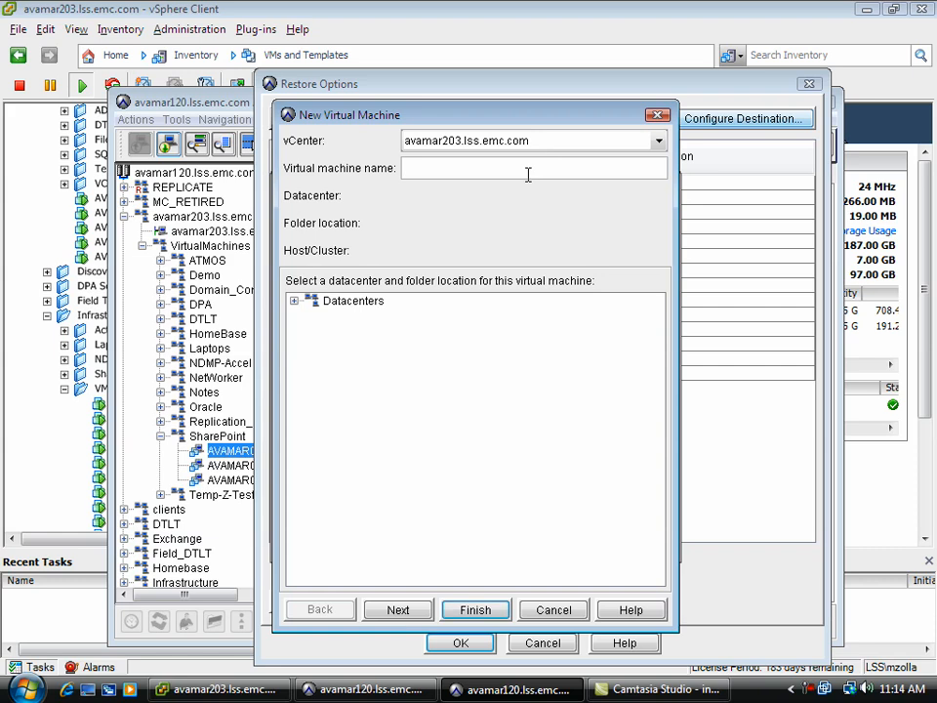
type("new_vm")
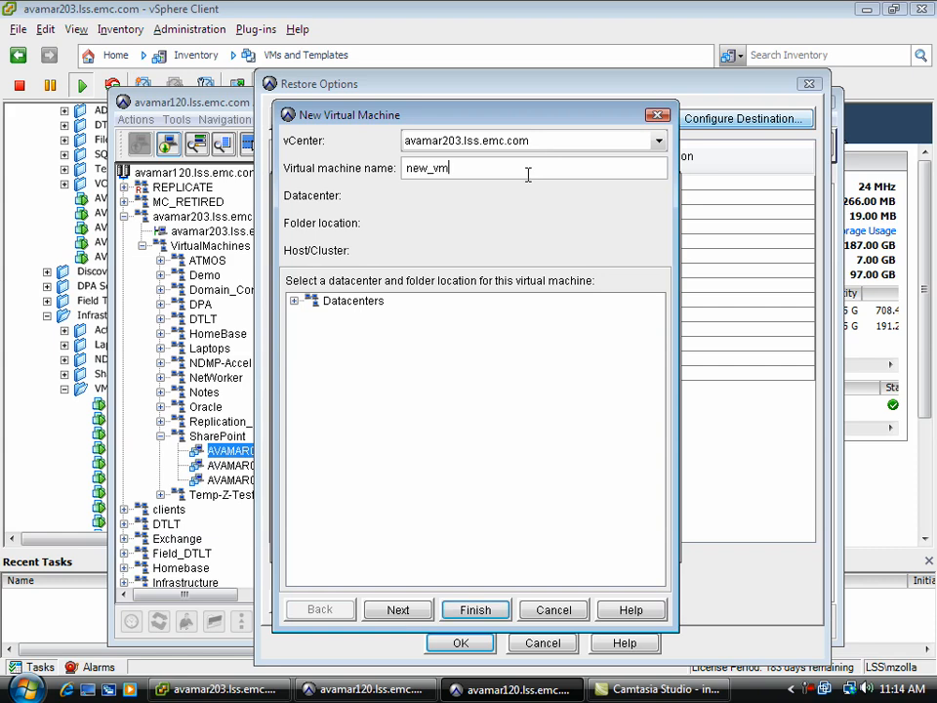
left_click(294, 301)
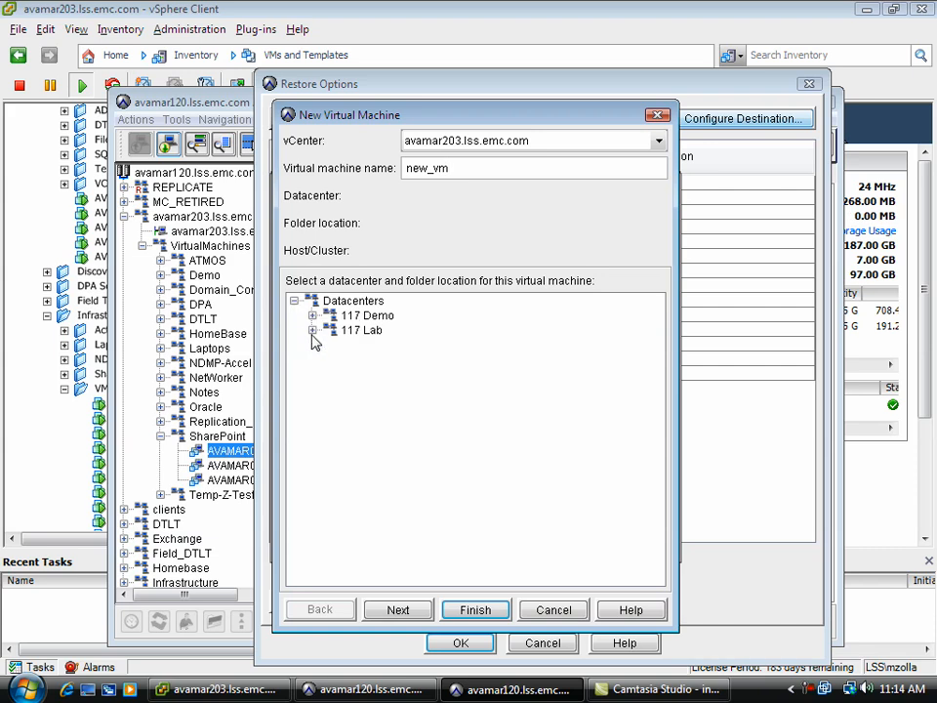
left_click(327, 330)
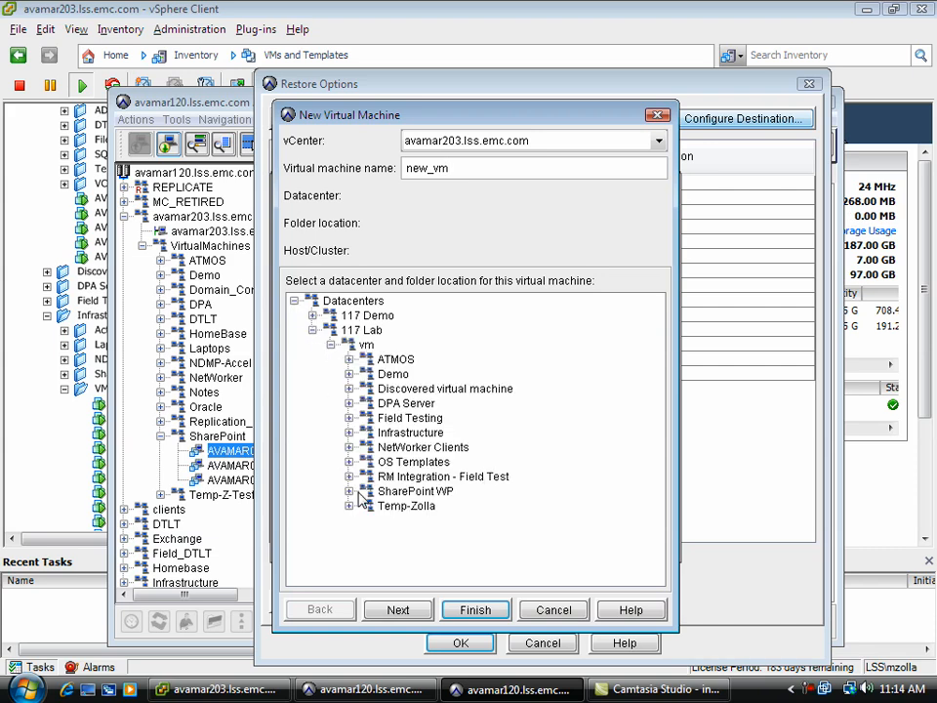
left_click(405, 505)
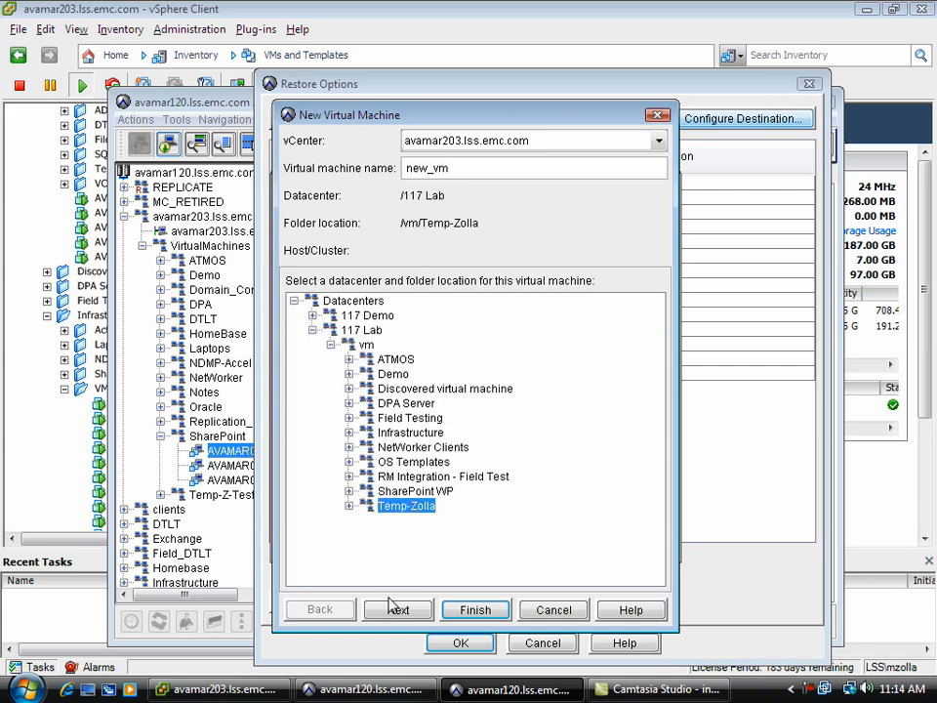
left_click(397, 609)
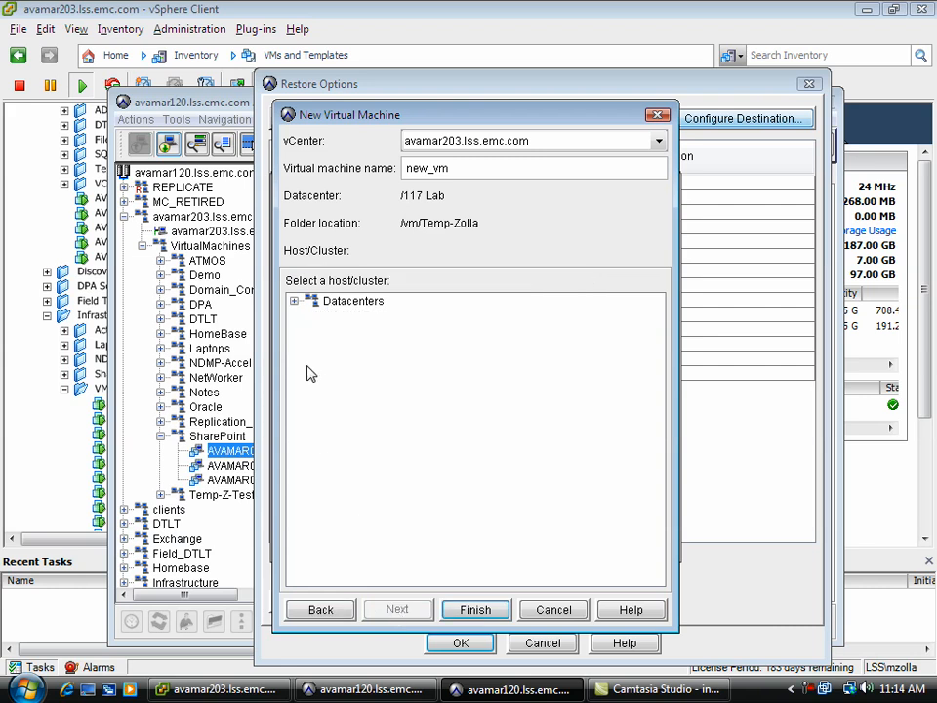
Choose host avamar169.lss.emc.com in the Demo DRS cluster and finish the VM definition.
left_click(293, 301)
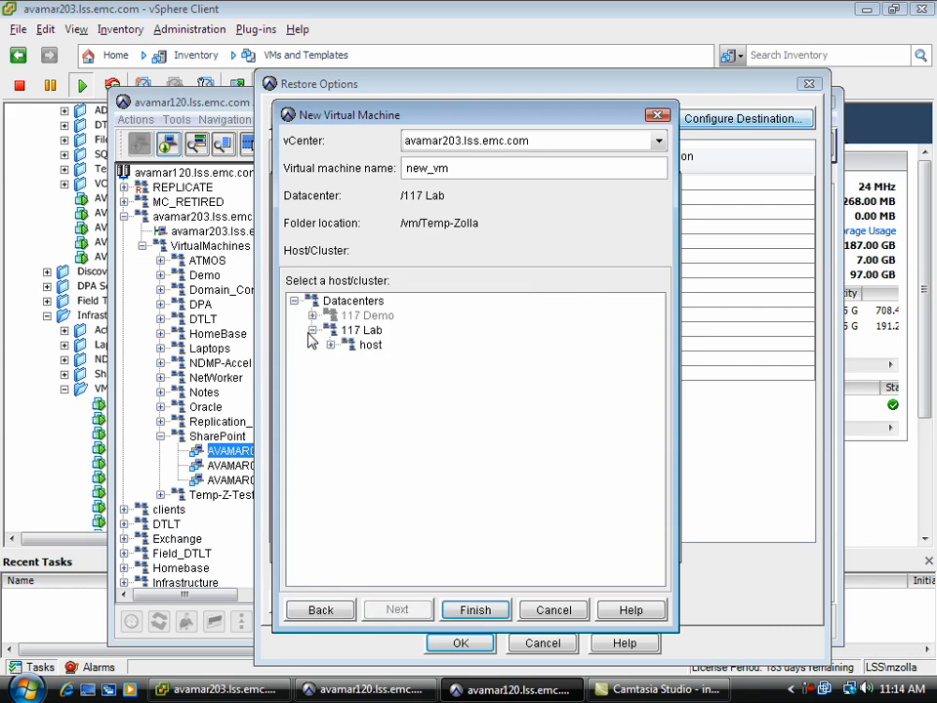
left_click(352, 344)
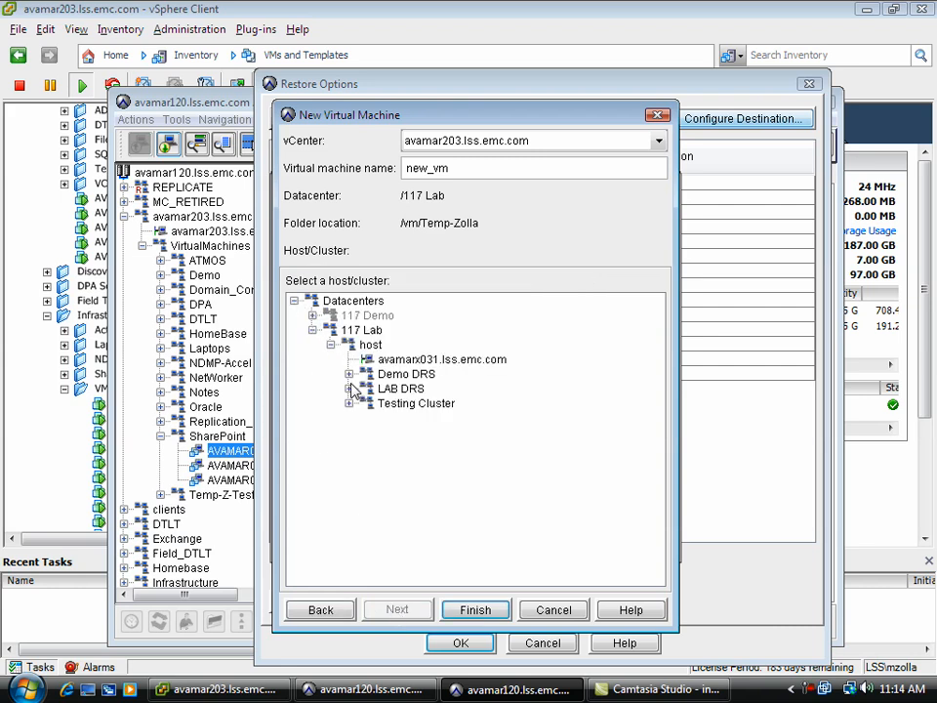
left_click(349, 374)
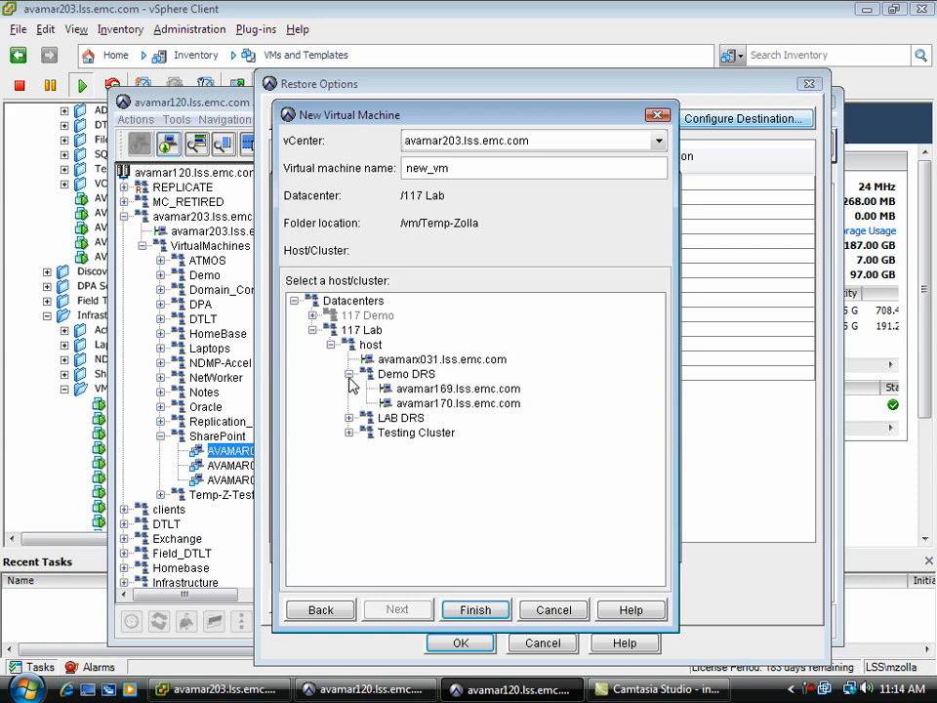
left_click(457, 389)
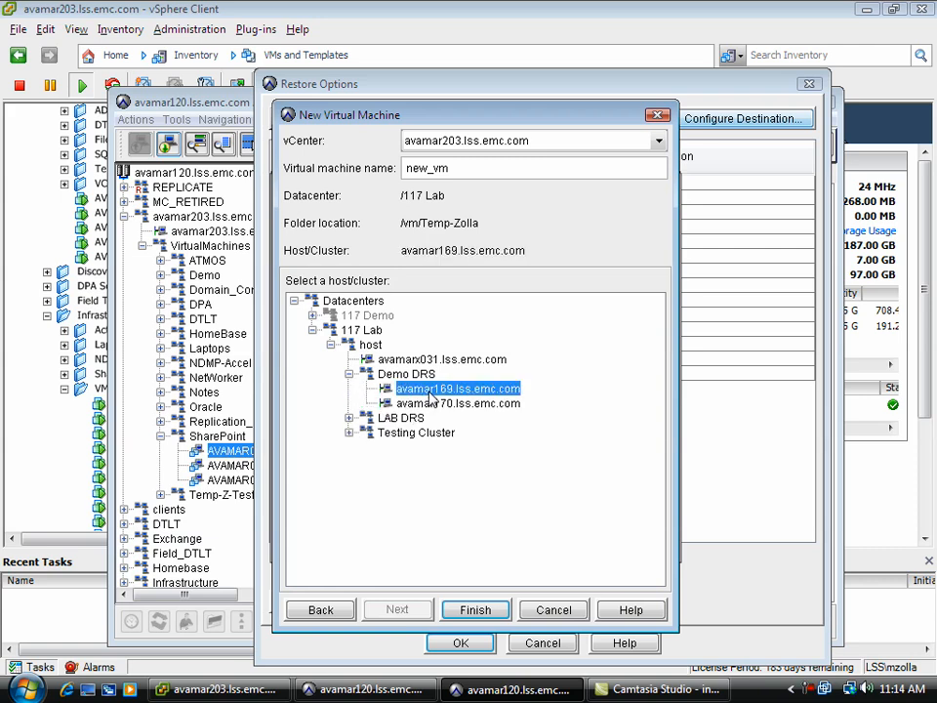
mouse_move(439, 457)
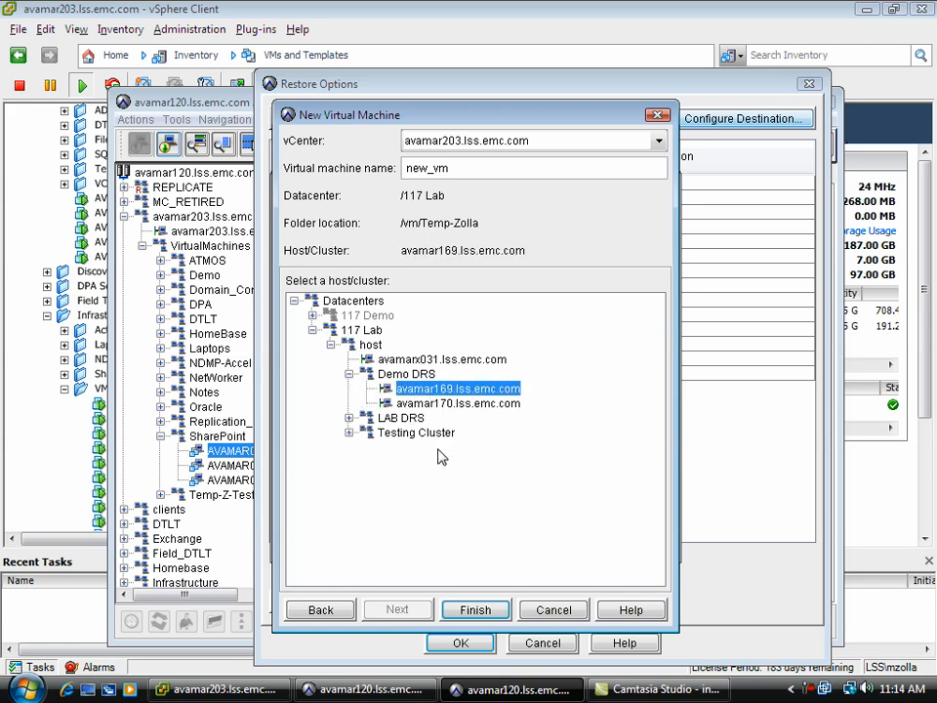
left_click(475, 610)
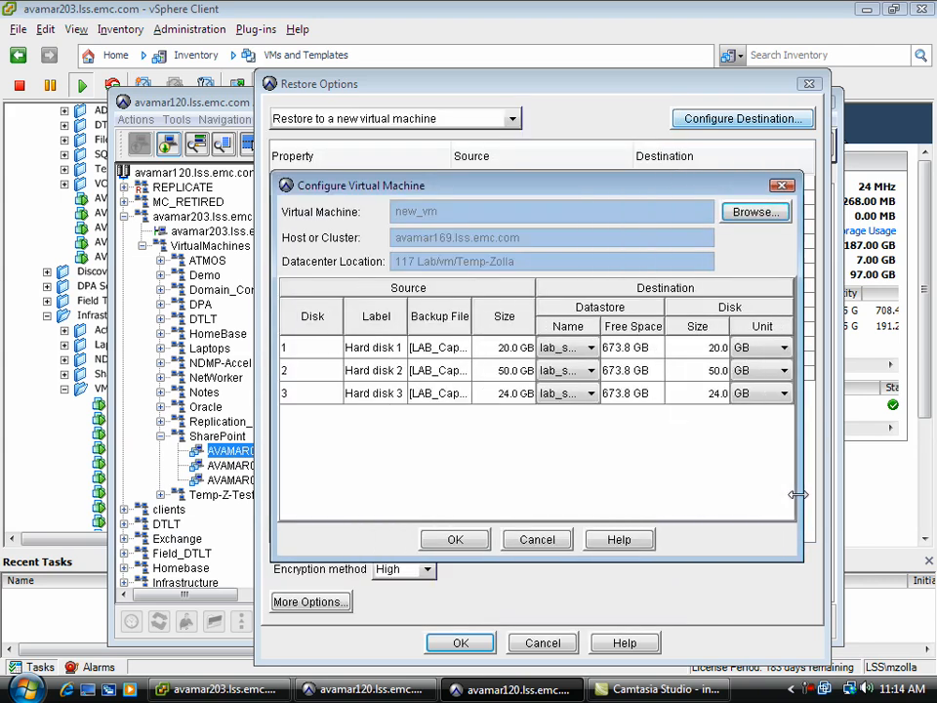
Put hard disk 1 on the CX4_230_LUN2_DEMO datastore and apply the disk configuration.
left_click(587, 347)
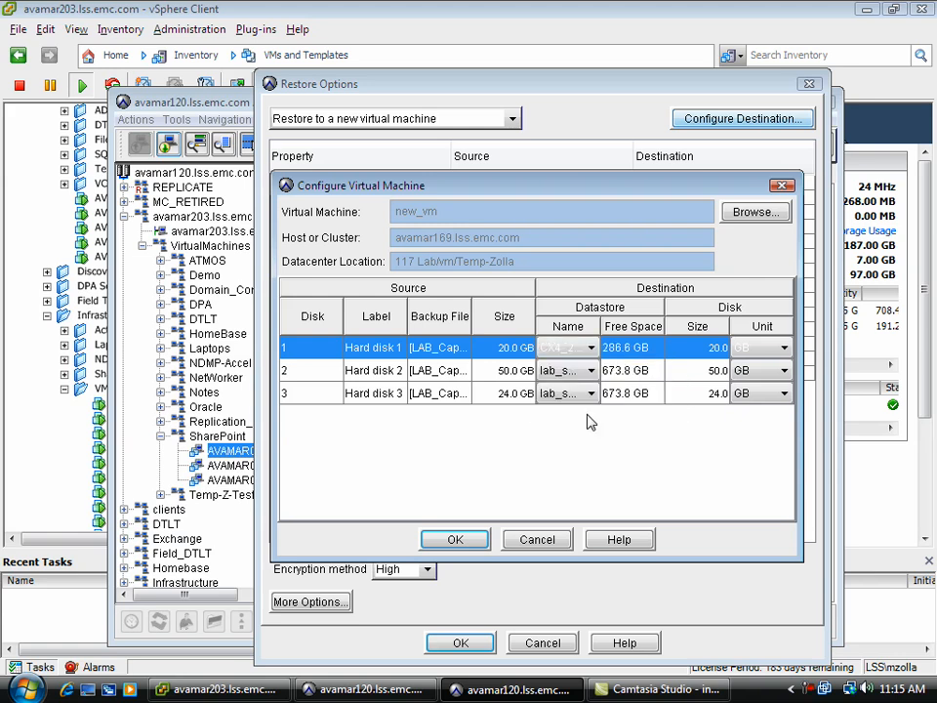
mouse_move(590, 432)
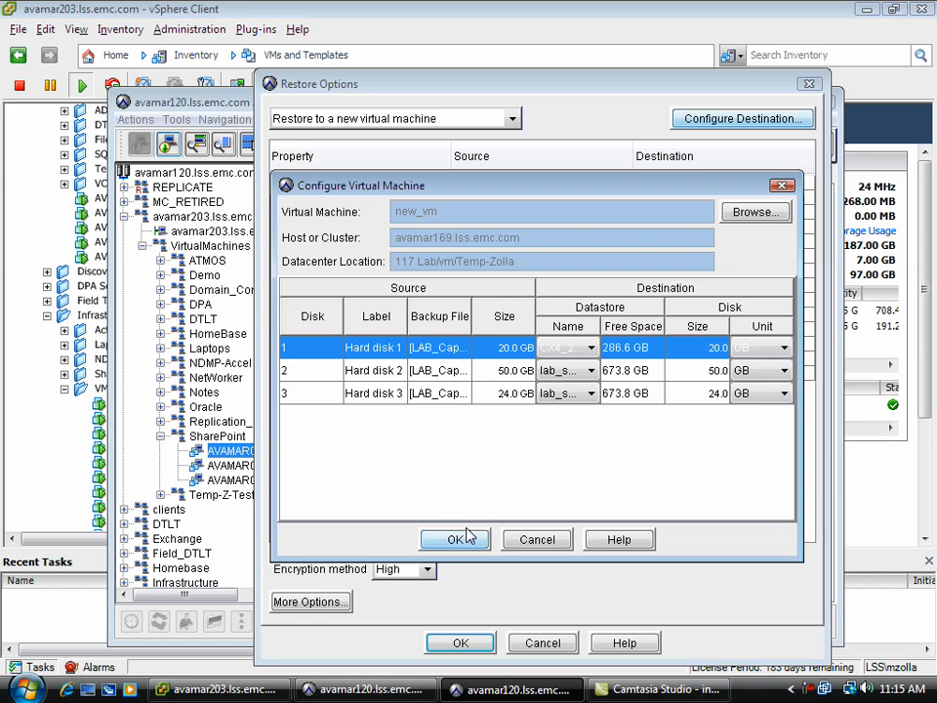
left_click(455, 539)
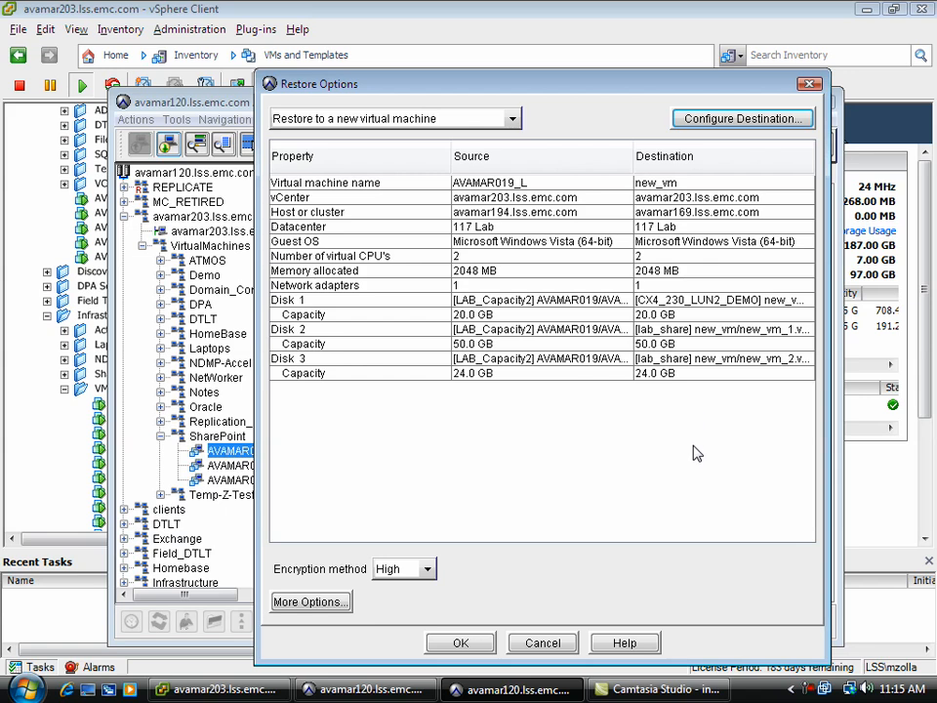
mouse_move(710, 317)
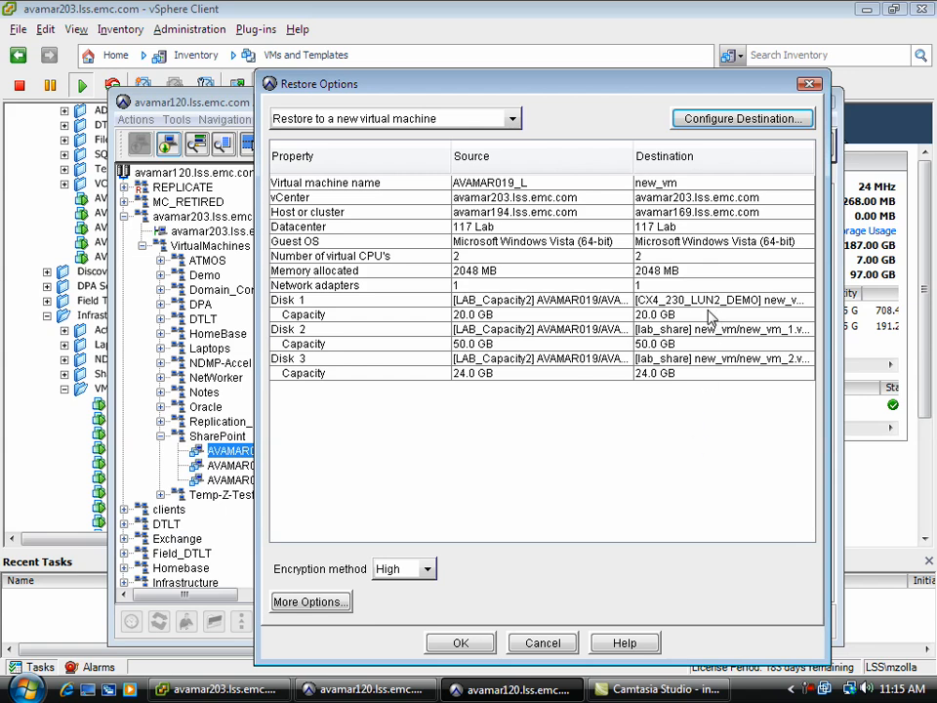
mouse_move(674, 329)
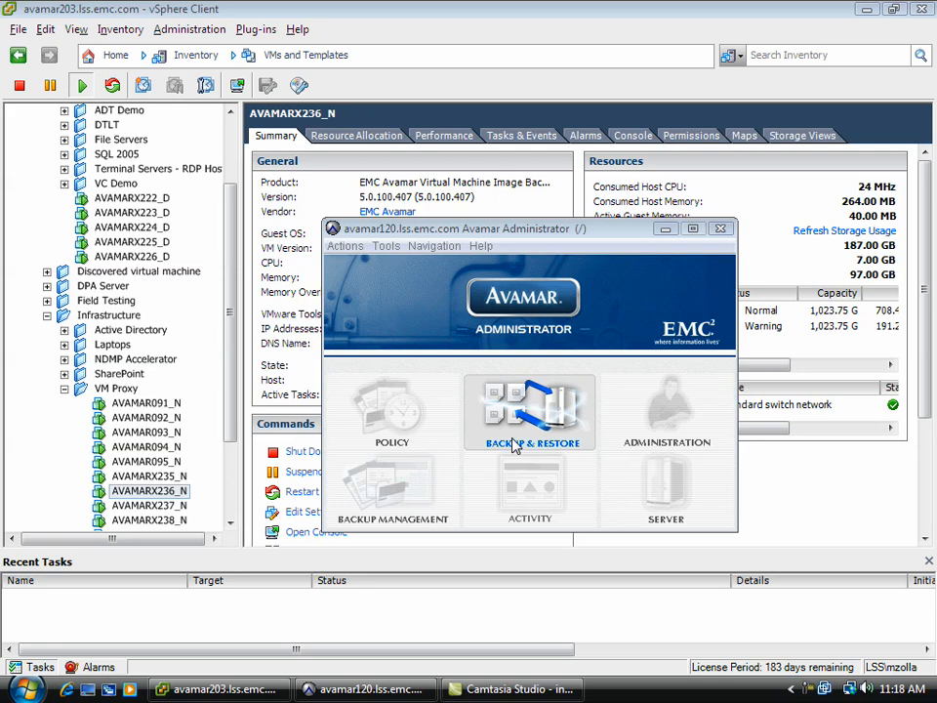
In Backup & Restore, browse the backup's C: drive and mark the Boot folder for restore.
left_click(530, 412)
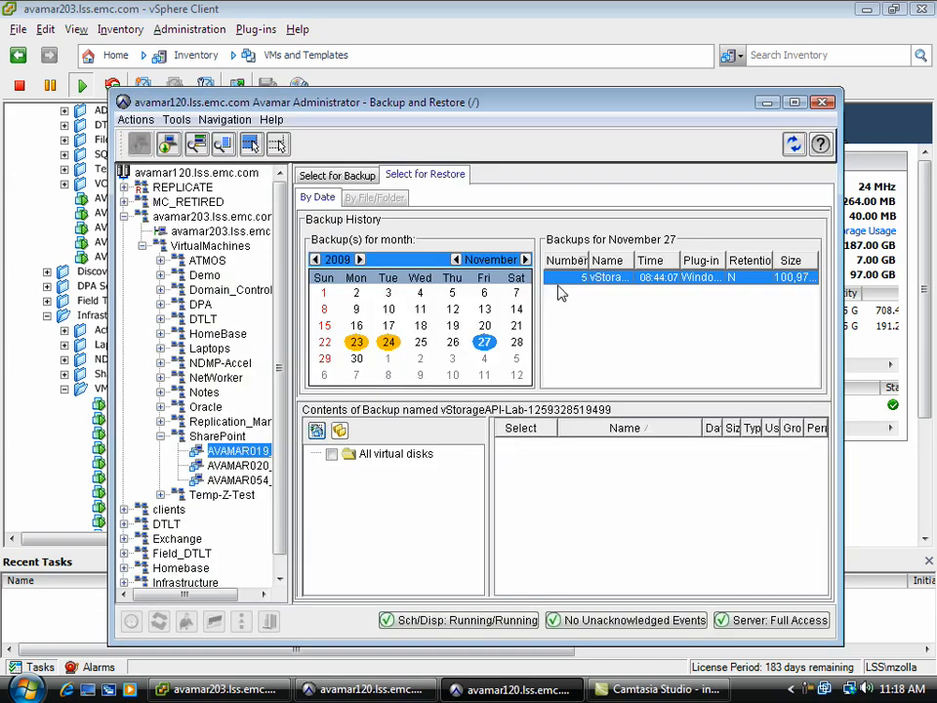
mouse_move(568, 285)
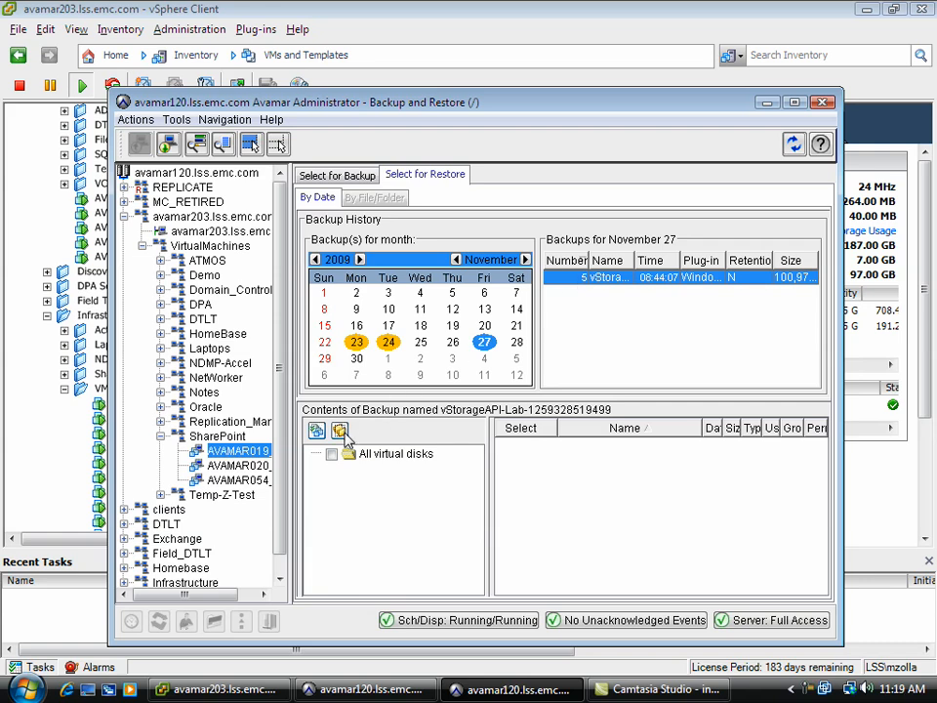
left_click(331, 453)
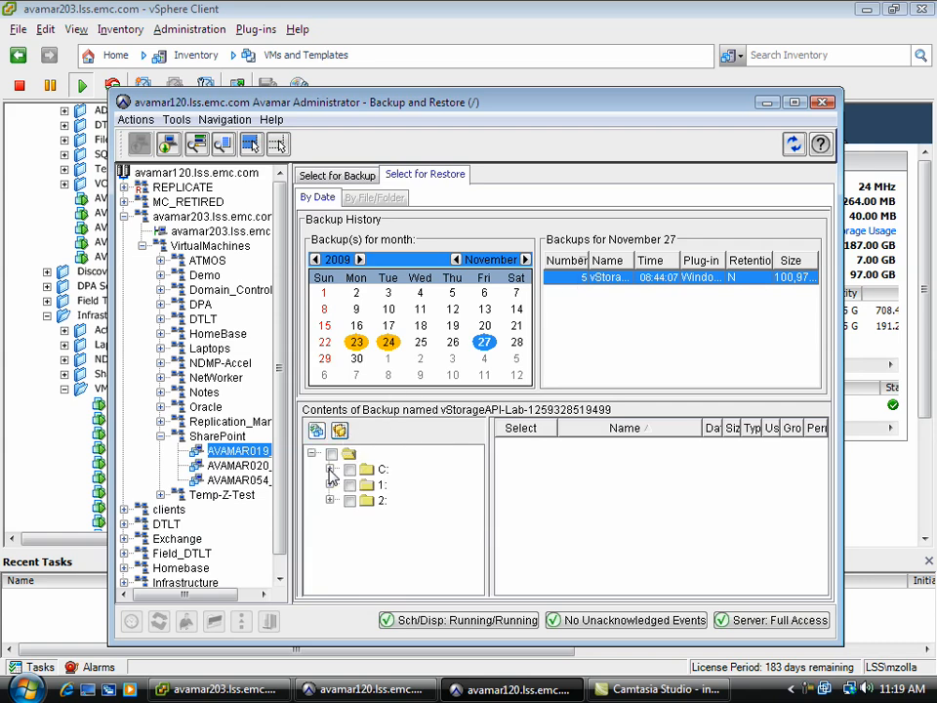
left_click(330, 469)
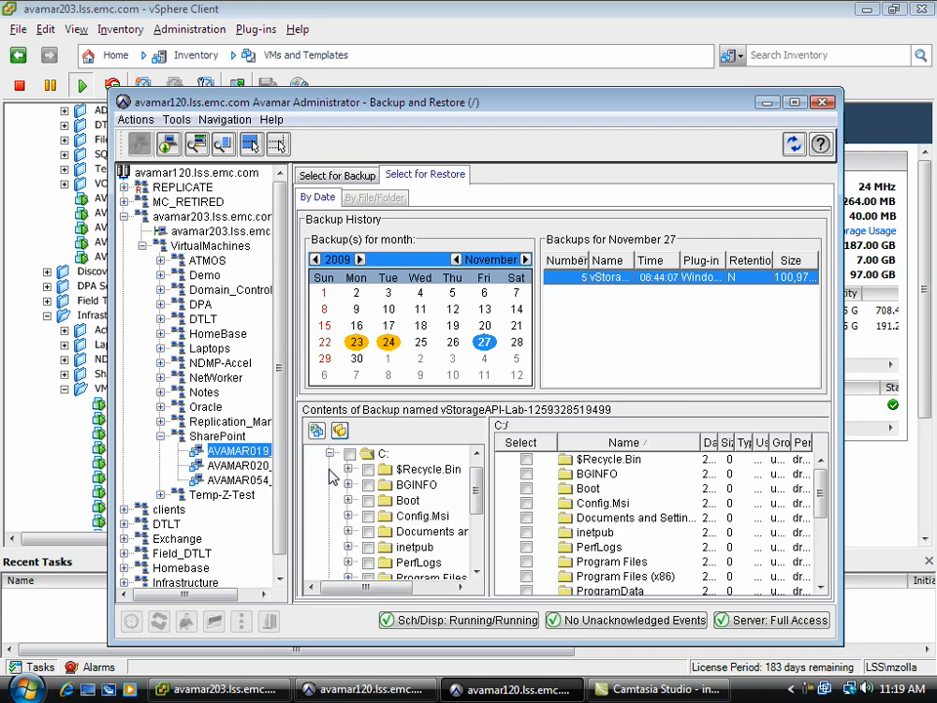
left_click(409, 500)
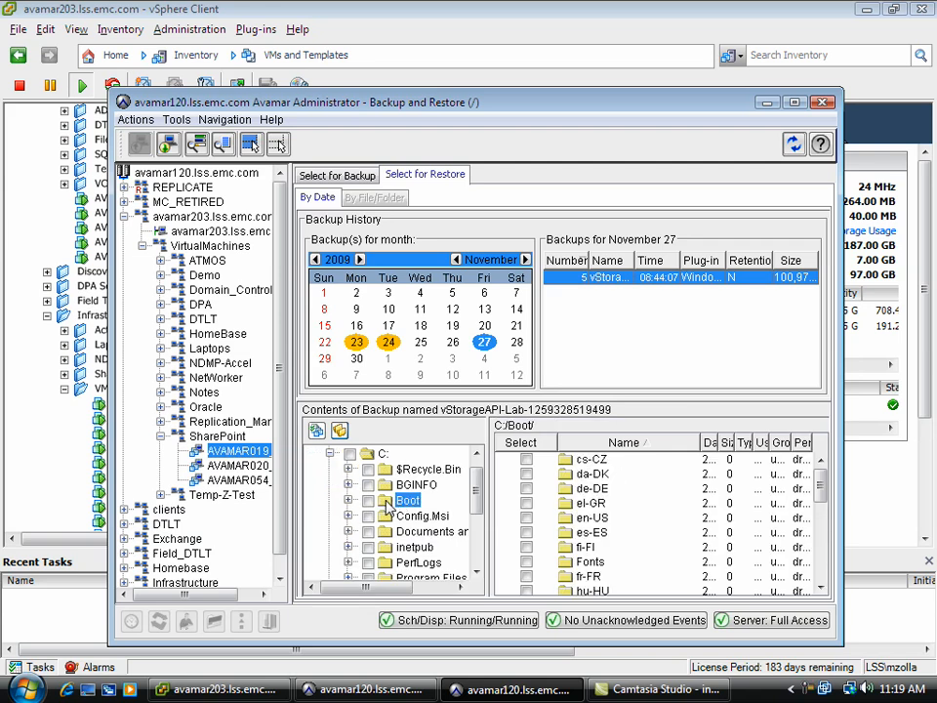
left_click(367, 500)
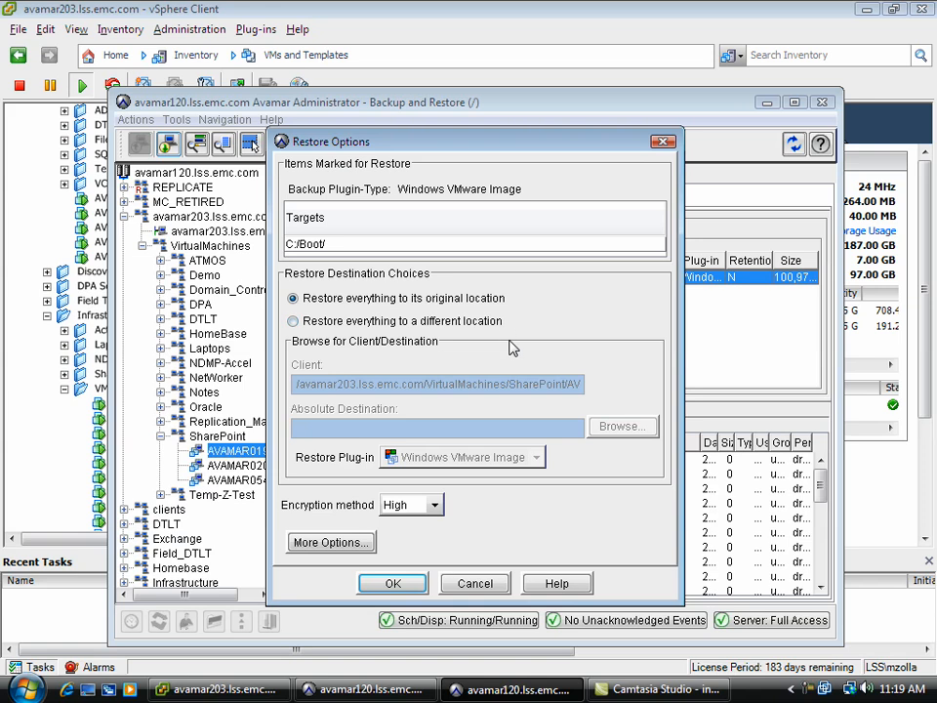
Choose 'Restore everything to a different location' and browse for the destination.
left_click(292, 320)
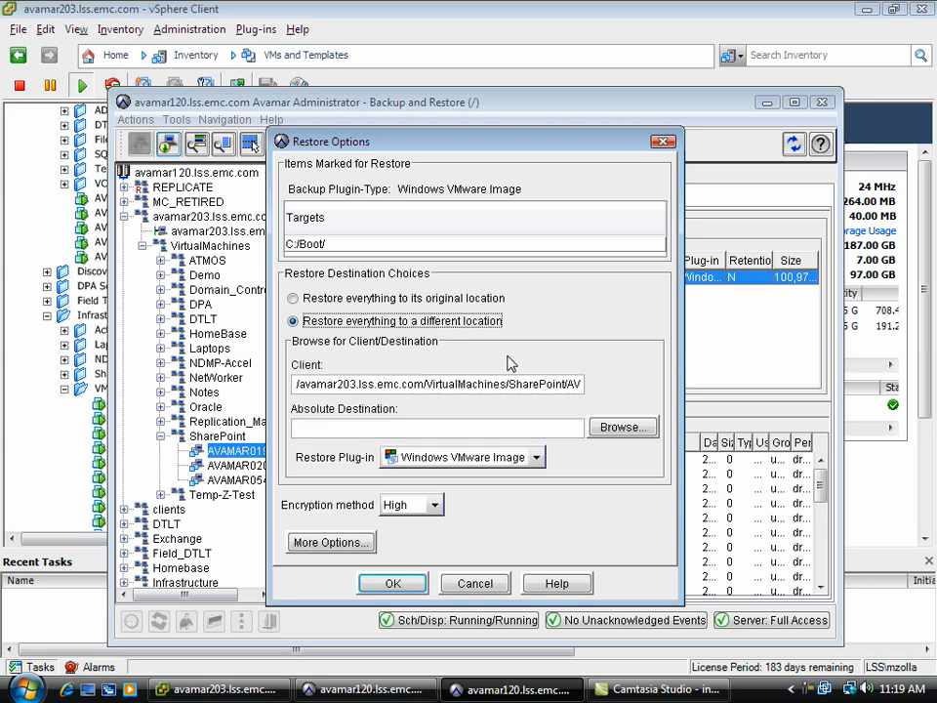
mouse_move(623, 428)
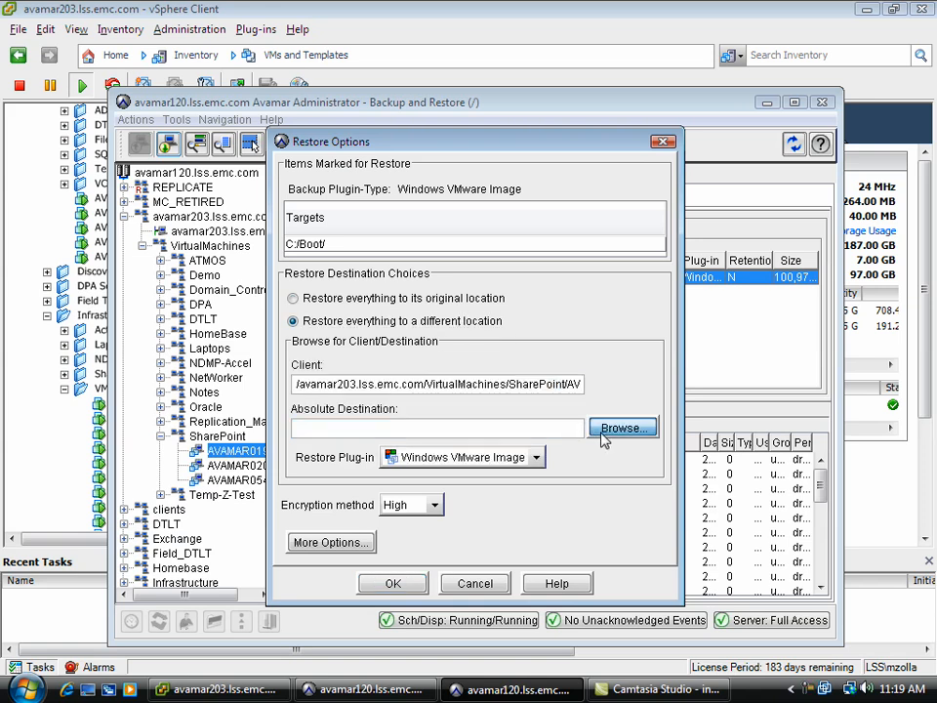
left_click(622, 427)
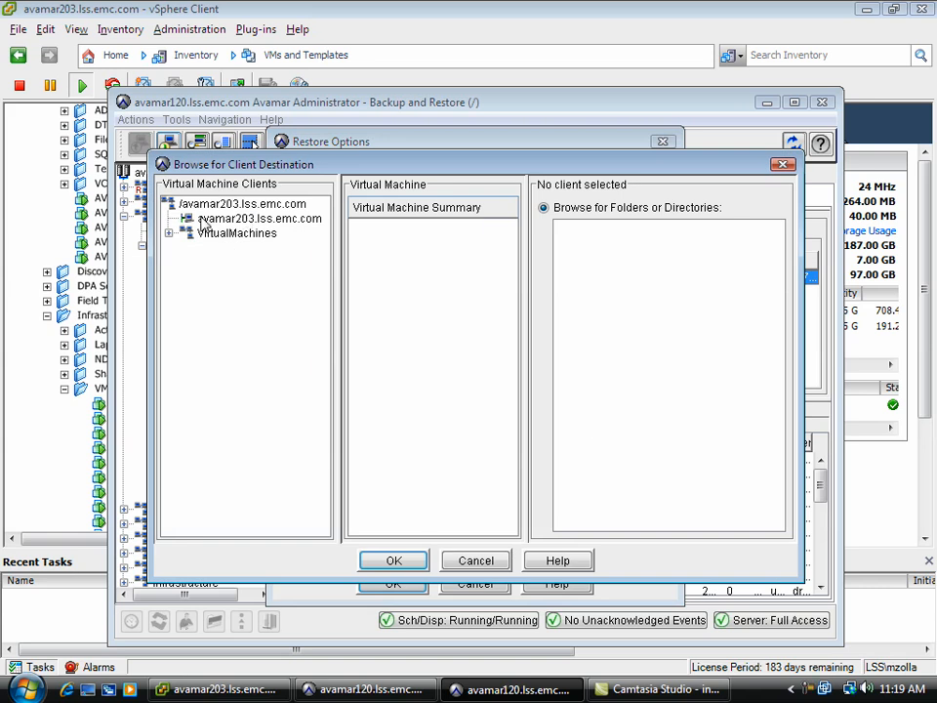
Pick AVAMAR019_L under VirtualMachines > SharePoint and expand its Windows File System.
left_click(169, 232)
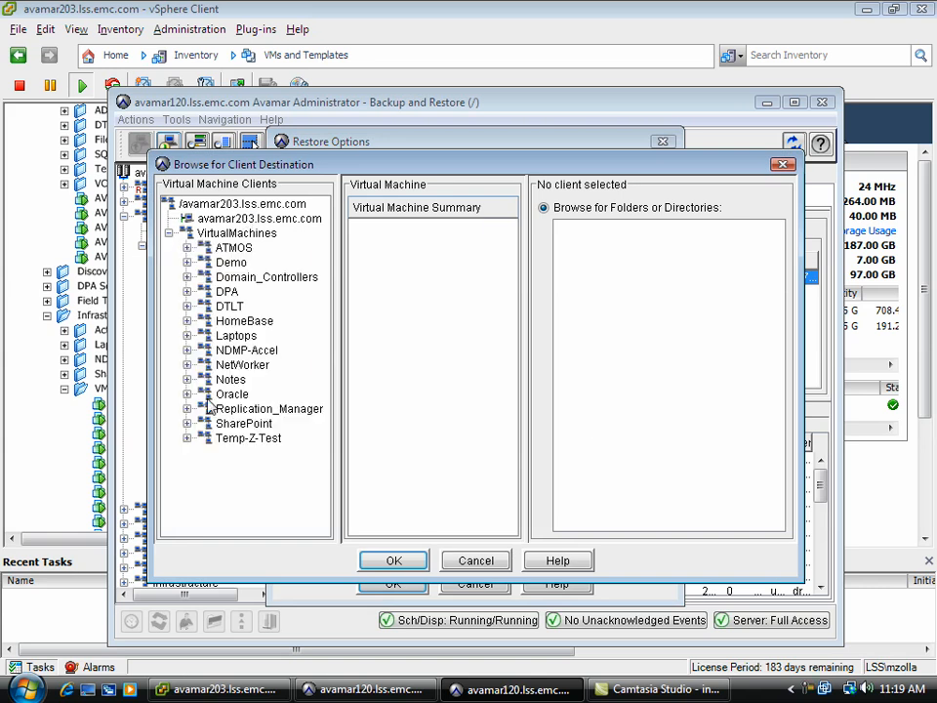
mouse_move(193, 428)
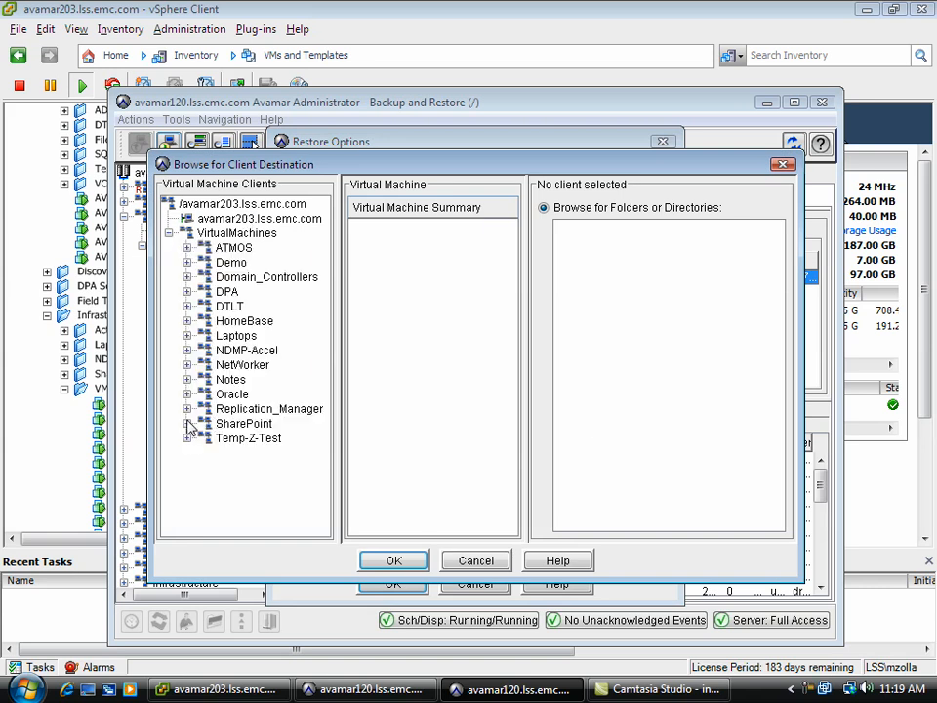
left_click(188, 423)
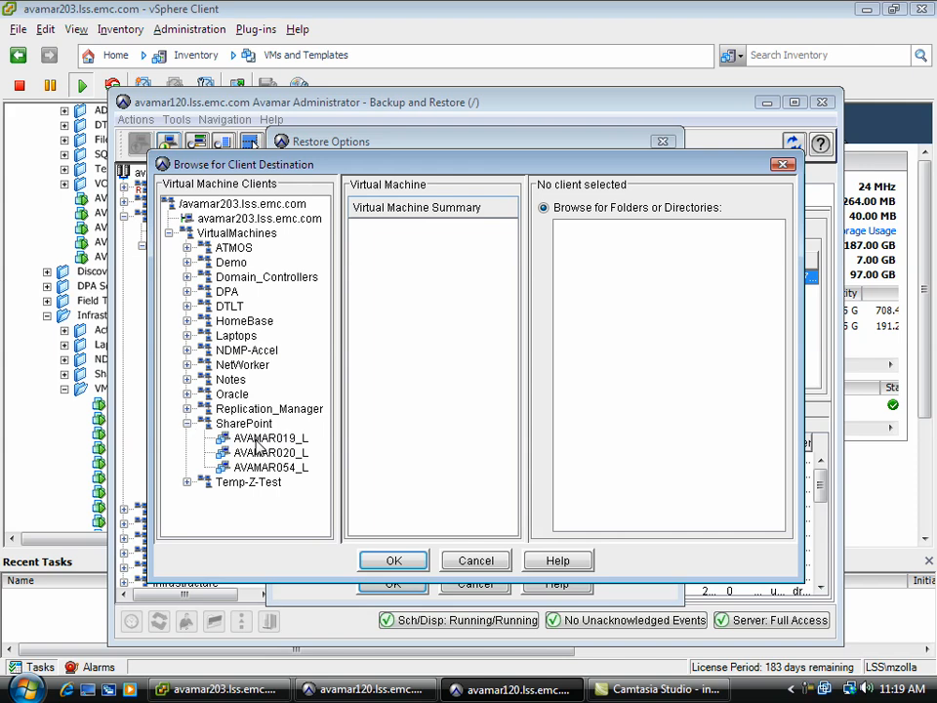
left_click(269, 437)
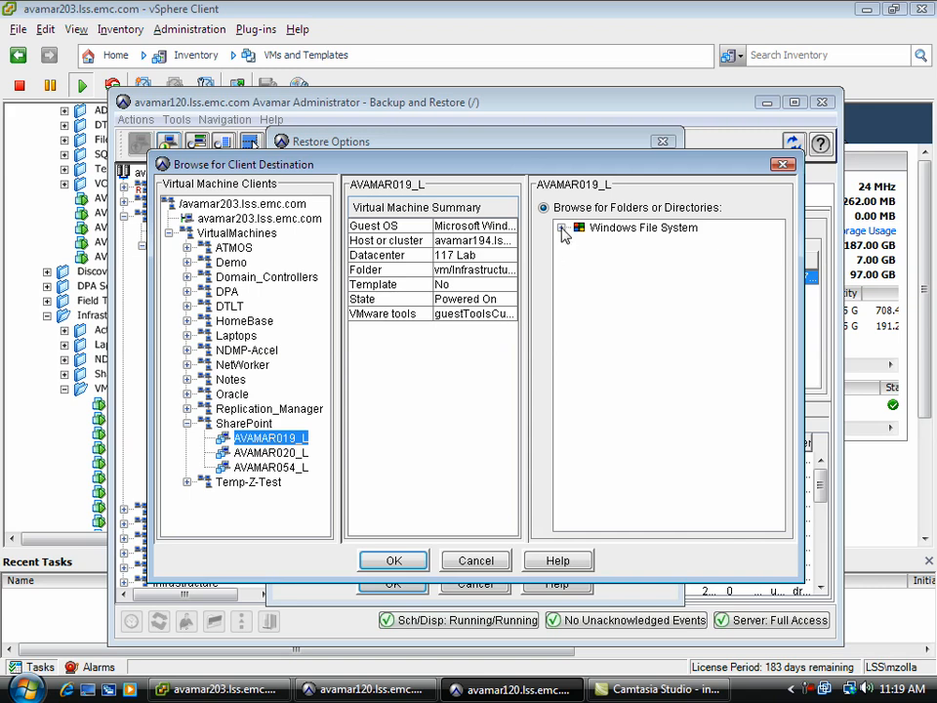
left_click(566, 227)
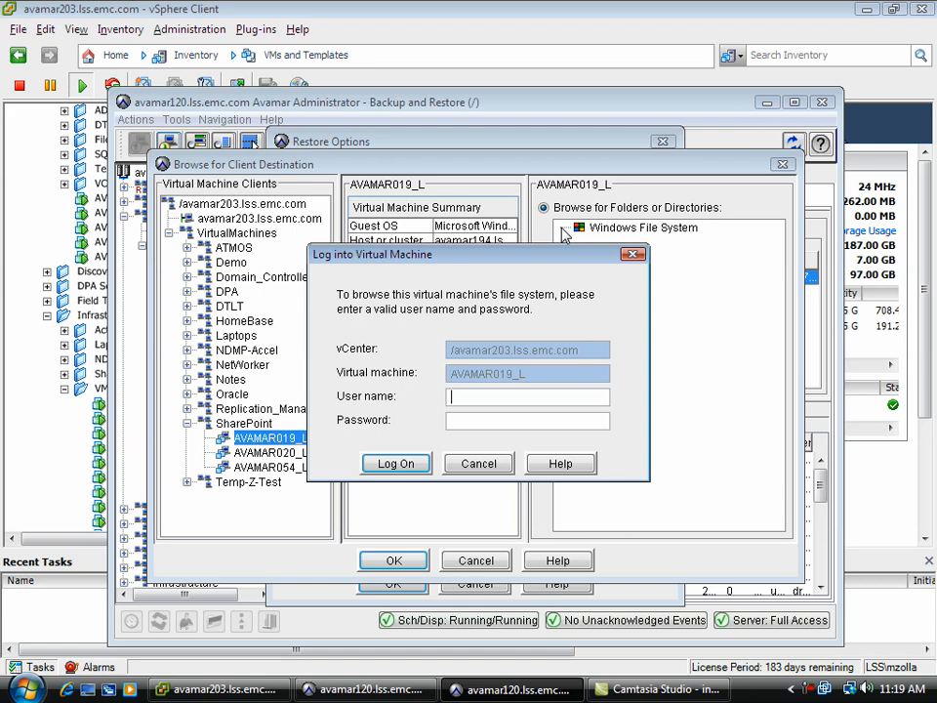
type("lss\\mzoll")
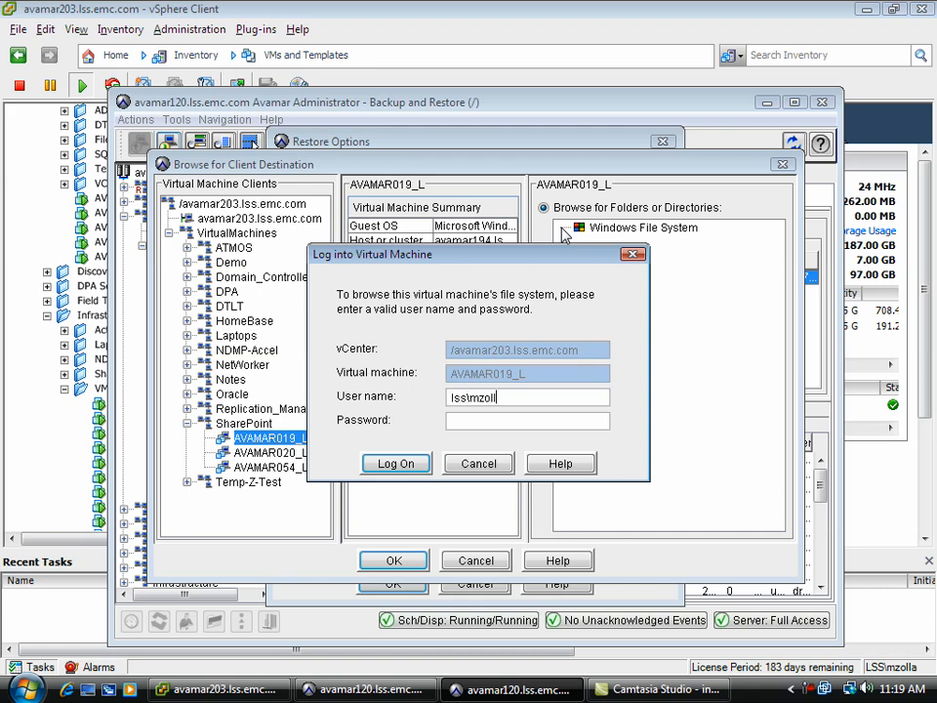
type("******")
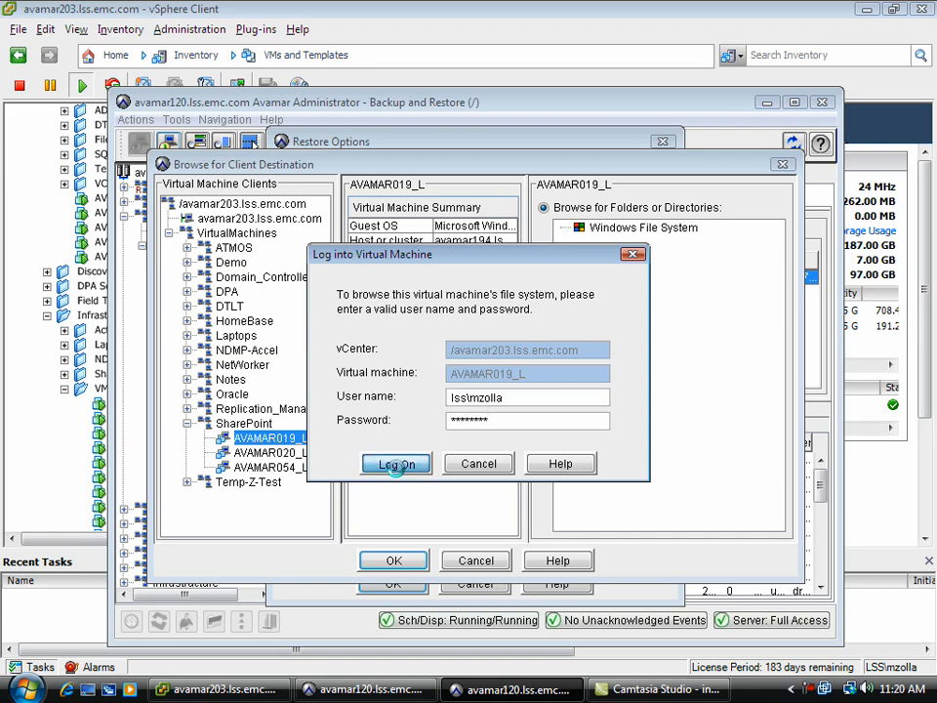
left_click(396, 462)
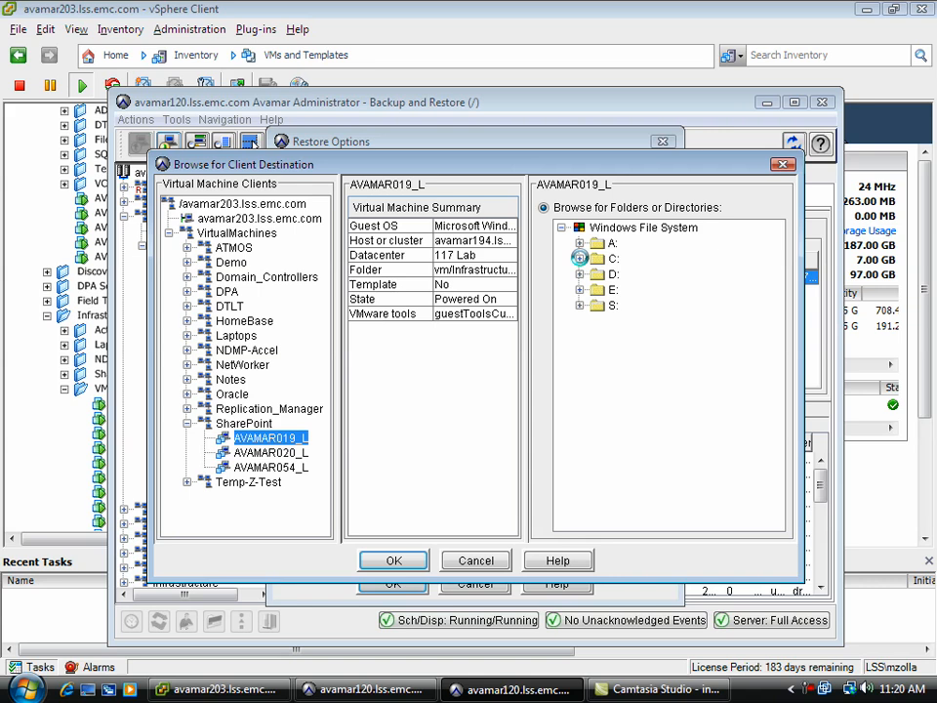
Select C:/Boot/ on AVAMAR019_L as the restore destination and confirm.
left_click(581, 257)
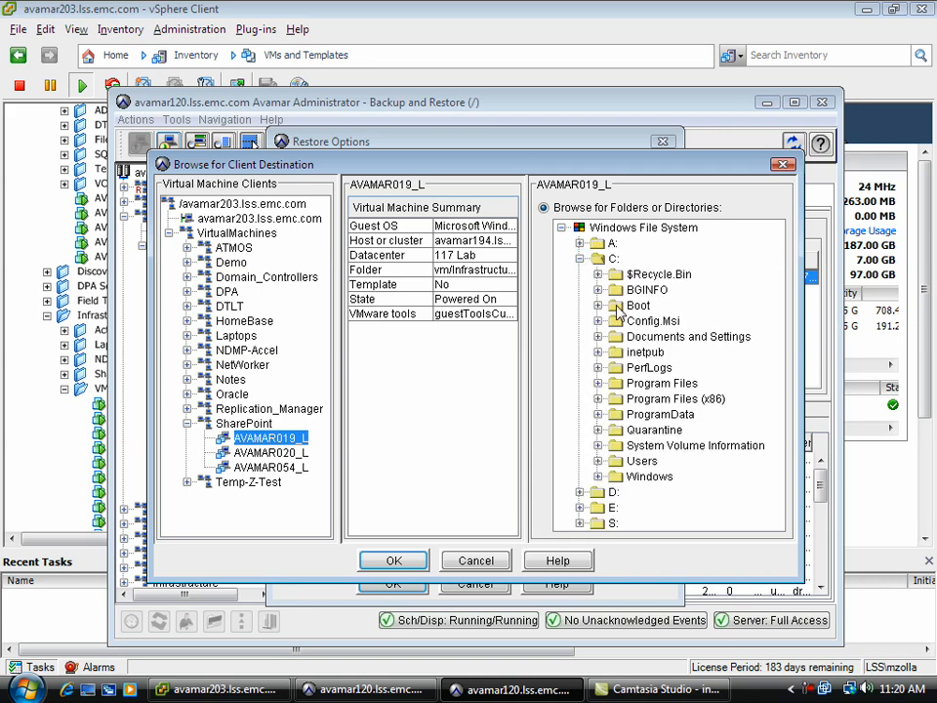
left_click(639, 305)
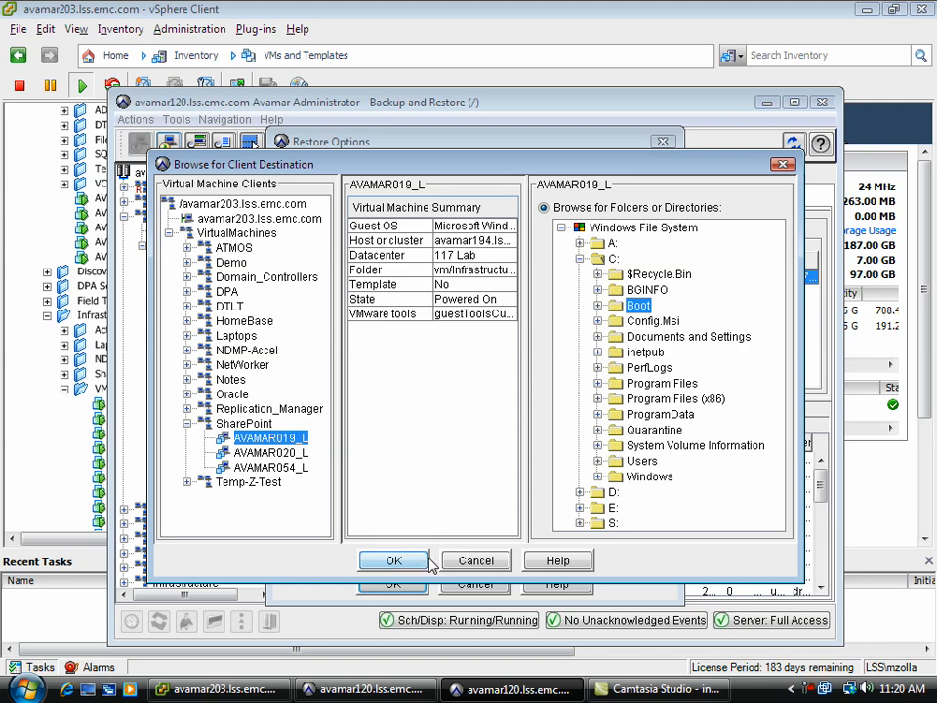
left_click(394, 561)
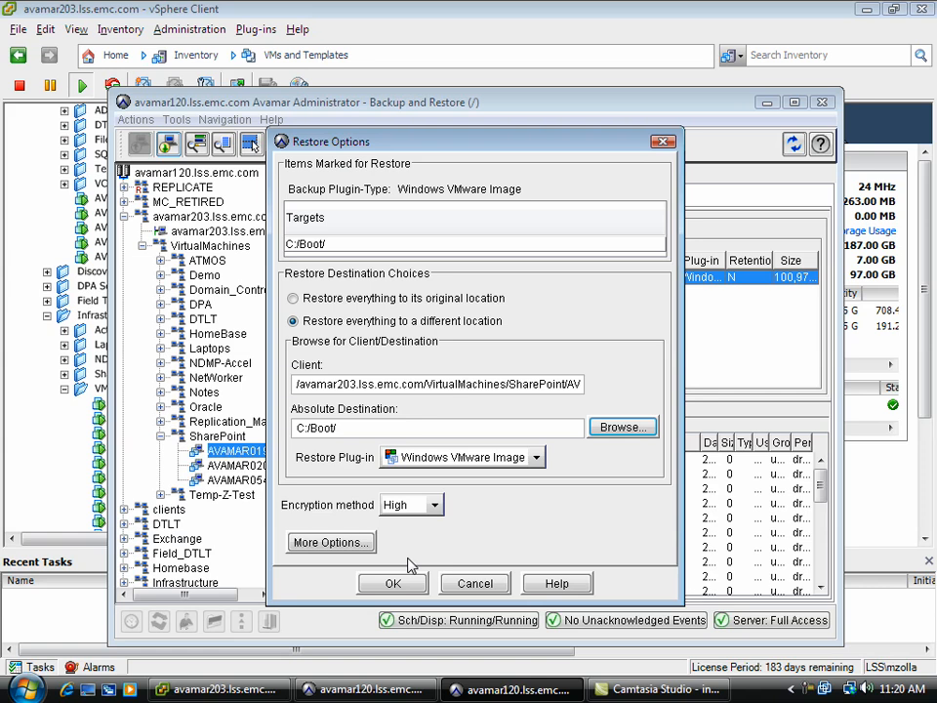
mouse_move(475, 583)
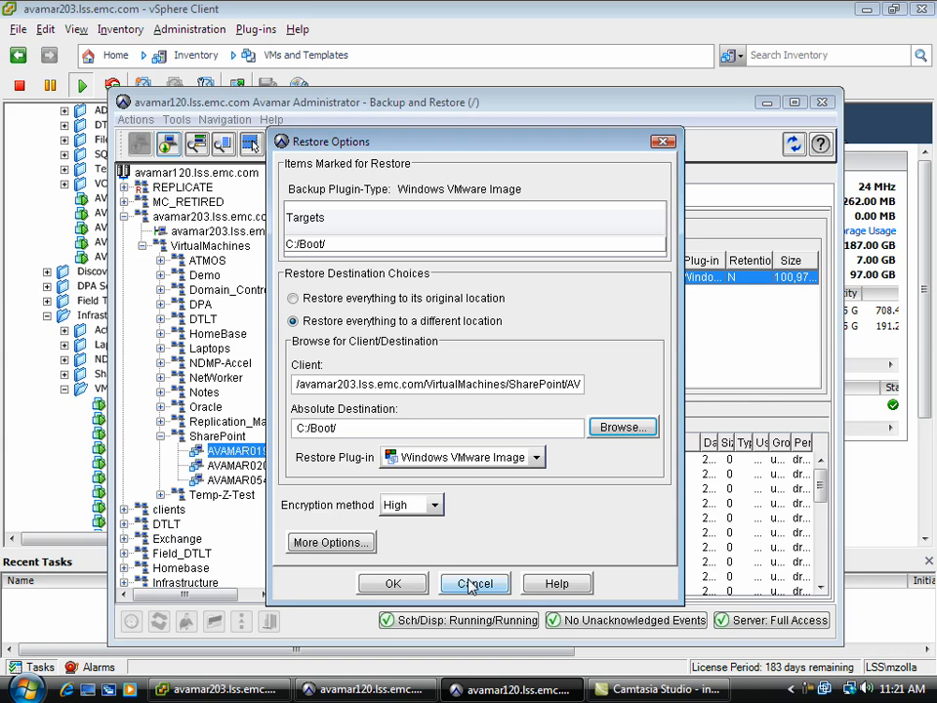